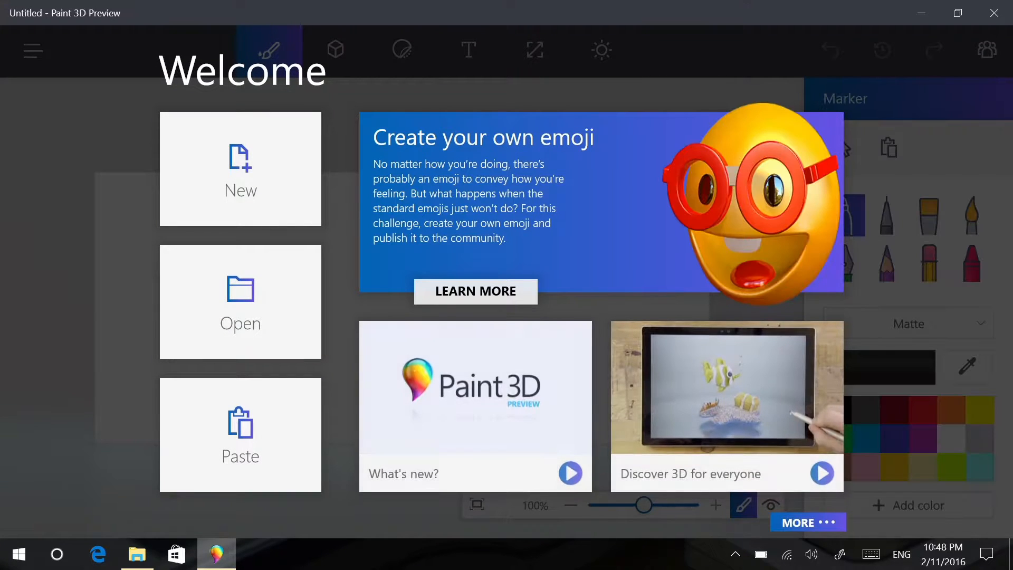
Step: Start a blank canvas and draw two red hearts with the Watercolor brush and Marker
{"action": "left_click", "coordinate": [239, 167]}
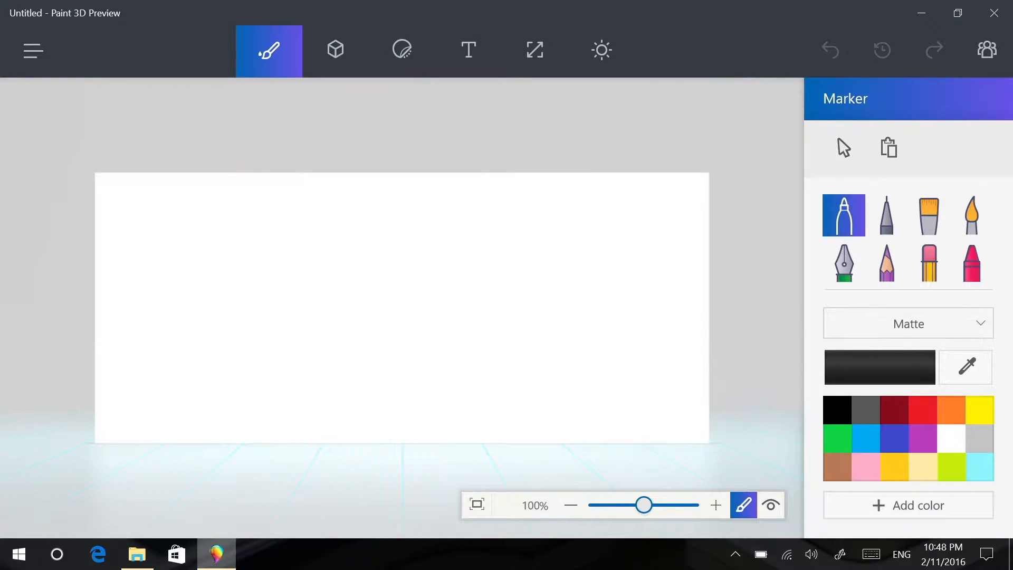
{"action": "left_click", "coordinate": [970, 216]}
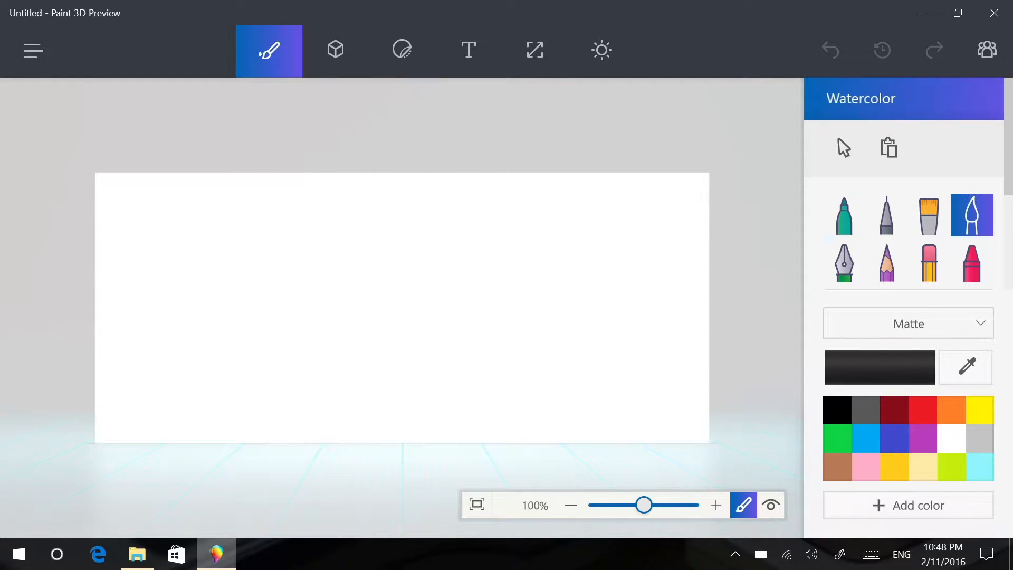
{"action": "left_click", "coordinate": [923, 409]}
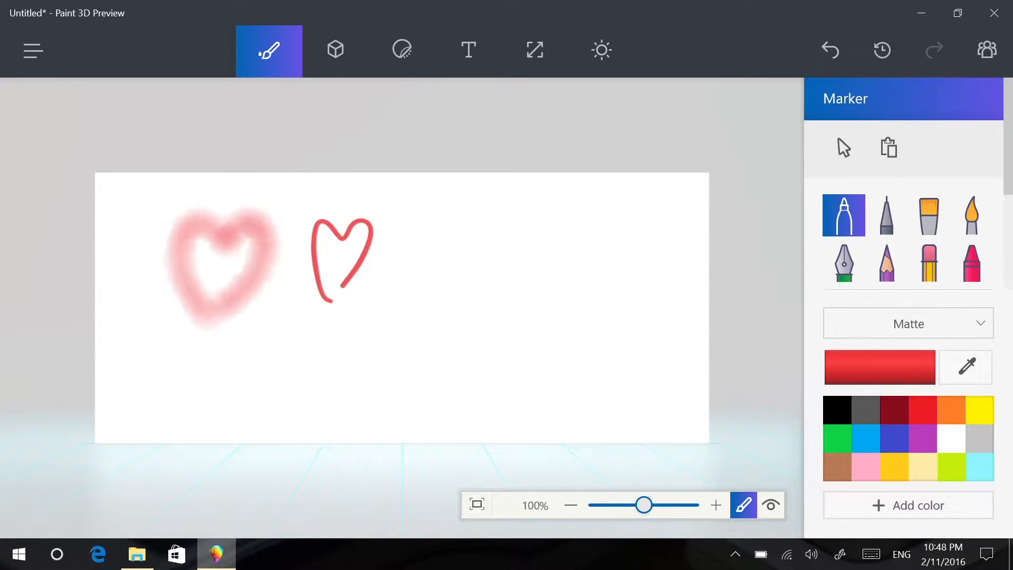
{"action": "left_click", "coordinate": [334, 50]}
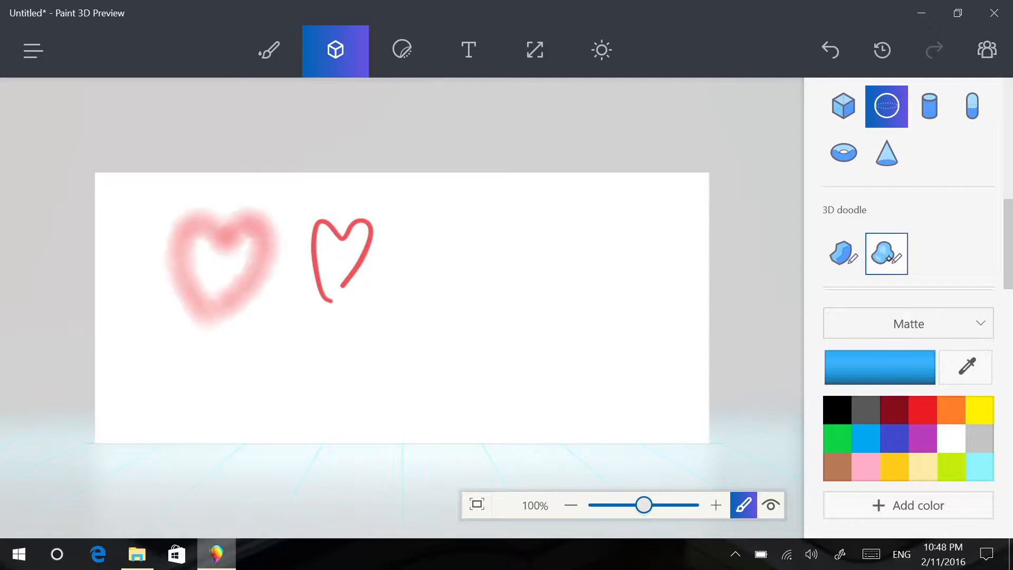
Step: Doodle an angular blue 3D shape beside the hearts plus two soft rounded blobs
{"action": "left_click", "coordinate": [843, 253]}
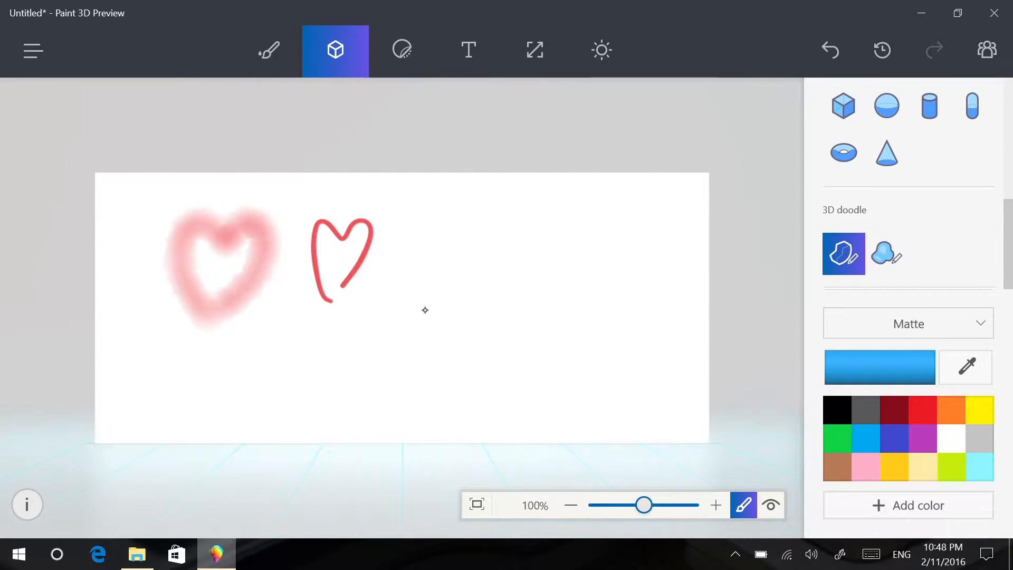
{"action": "left_click_drag", "start_coordinate": [424, 310], "coordinate": [429, 340]}
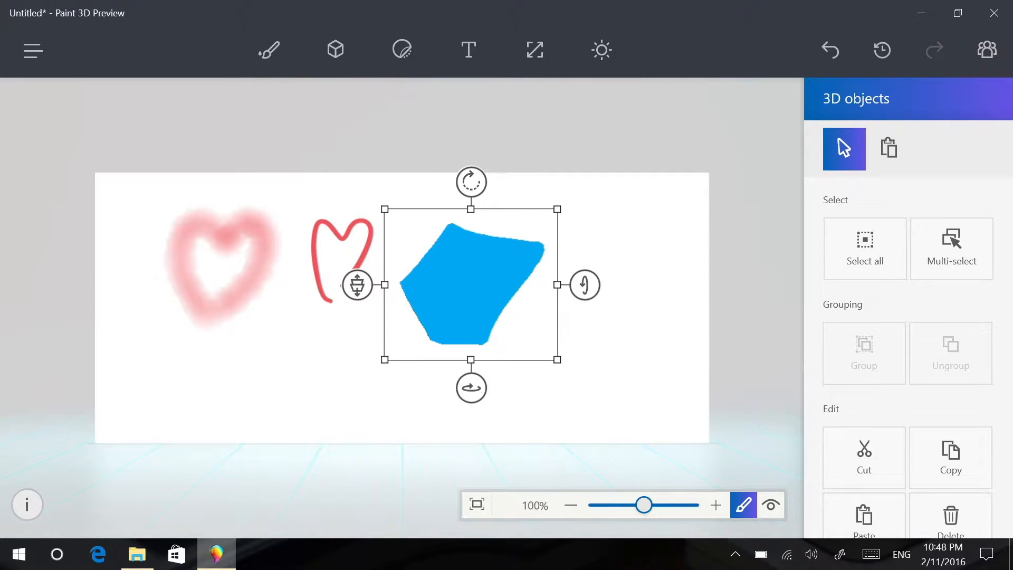
{"action": "left_click", "coordinate": [335, 49]}
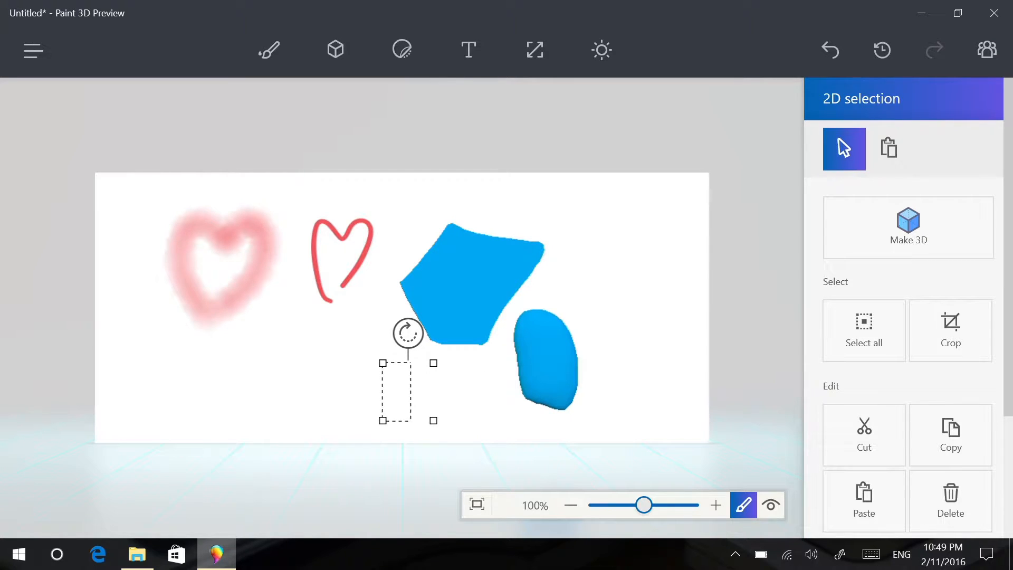
{"action": "left_click", "coordinate": [335, 50]}
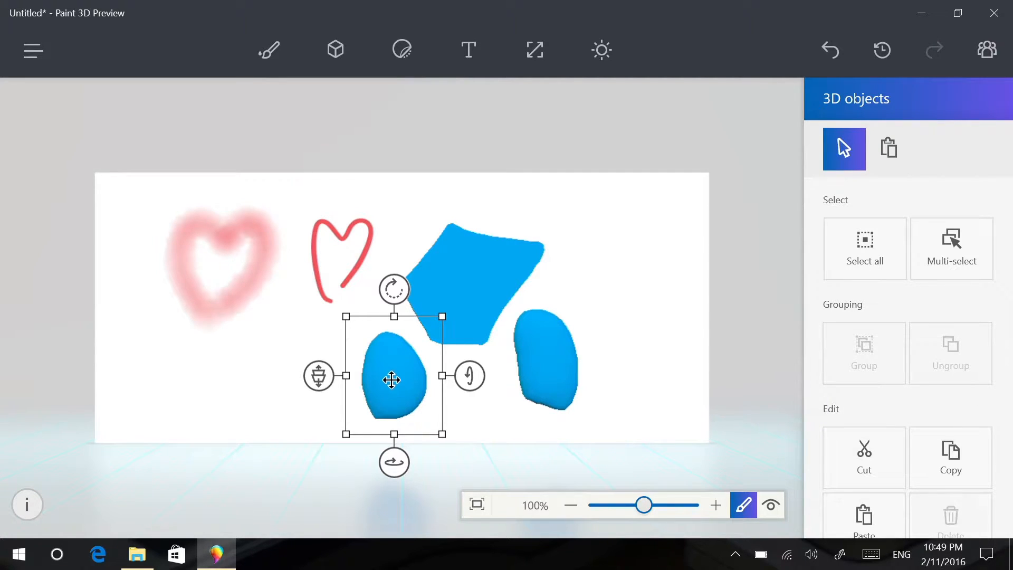
Step: Tuck both blobs beneath the angular shape and inspect the cluster's depth in 3D view
{"action": "left_click_drag", "start_coordinate": [393, 379], "coordinate": [417, 346]}
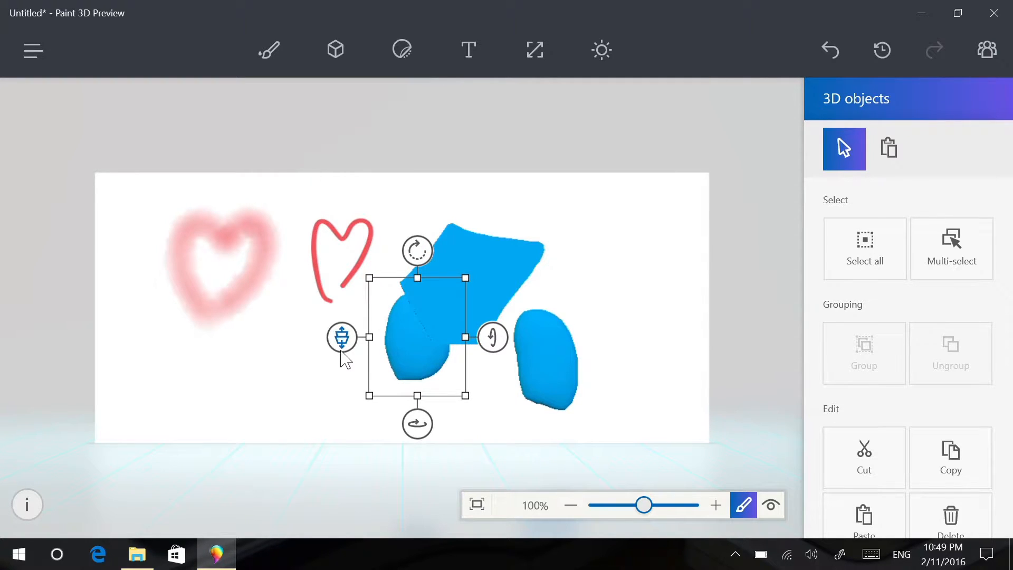
{"action": "left_click_drag", "start_coordinate": [341, 337], "coordinate": [341, 374]}
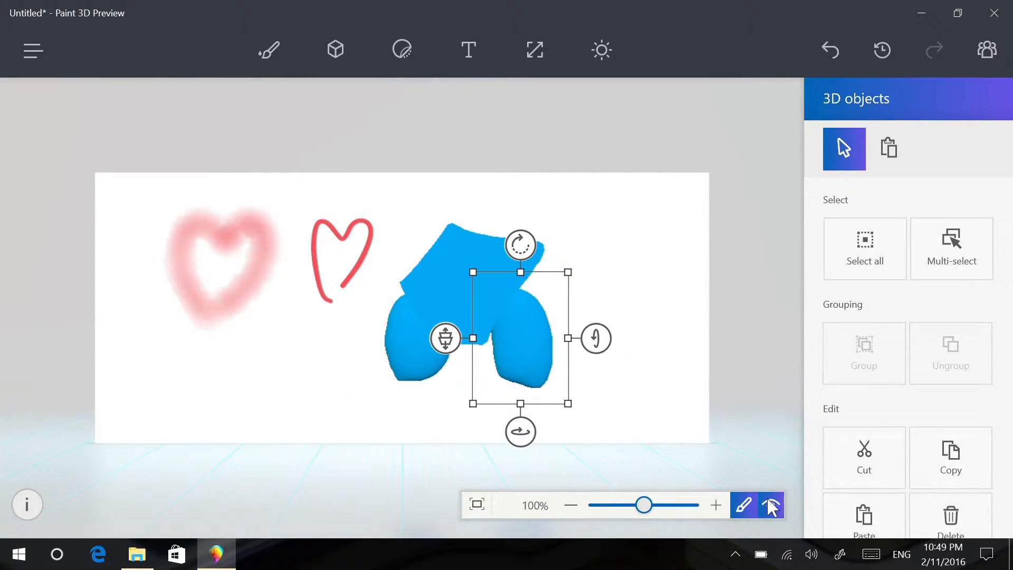
{"action": "left_click", "coordinate": [335, 50]}
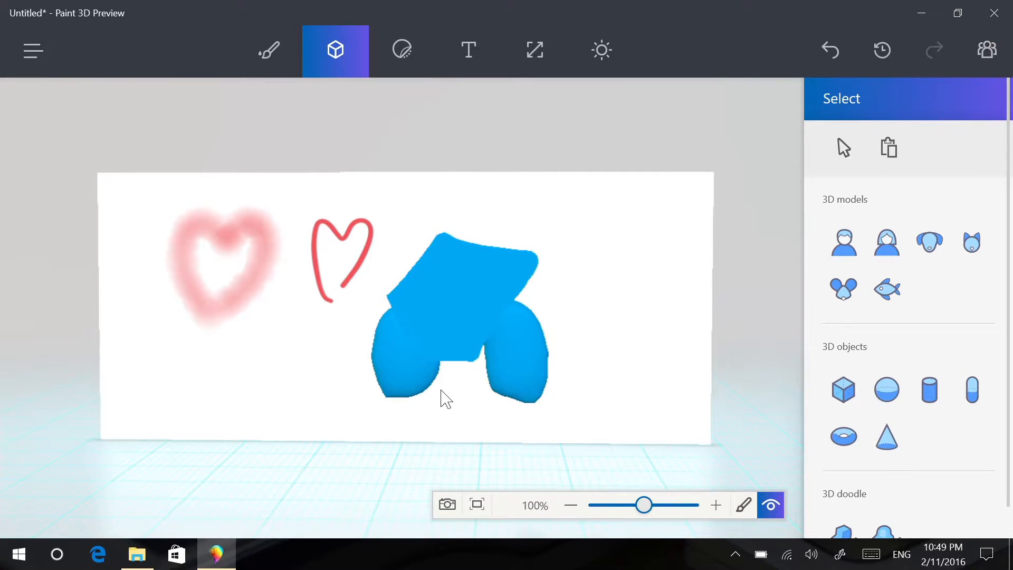
{"action": "mouse_move", "coordinate": [404, 313]}
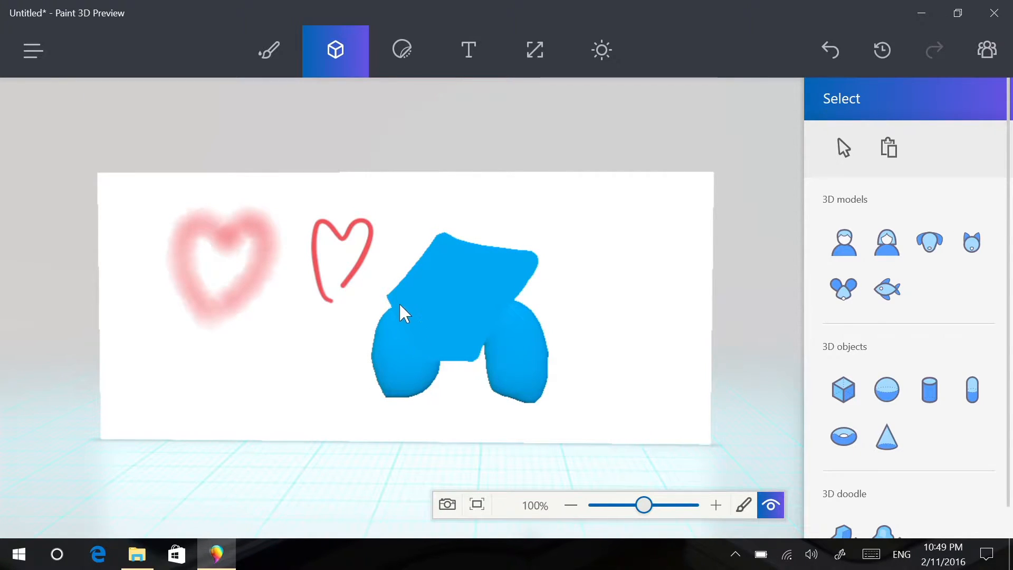
{"action": "left_click_drag", "start_coordinate": [401, 313], "coordinate": [565, 384]}
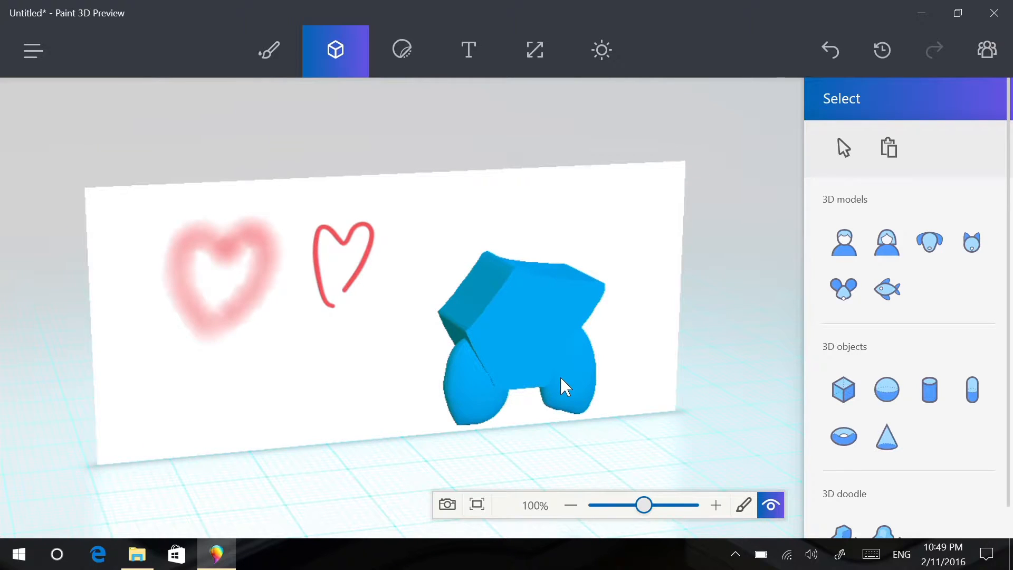
Step: Return to the Art tools and pick the Watercolor and Oil brushes with red paint
{"action": "left_click", "coordinate": [269, 51]}
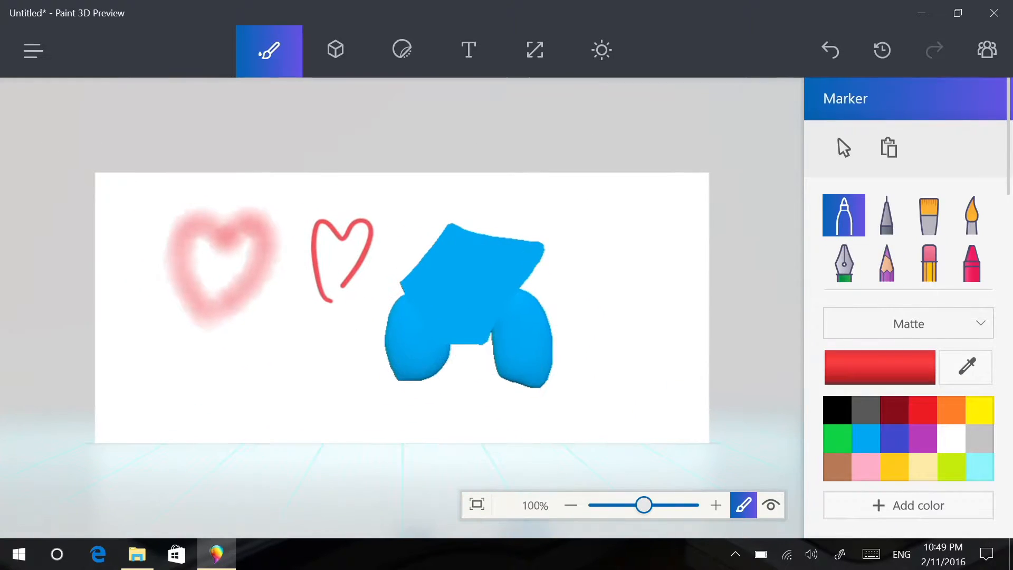
{"action": "left_click", "coordinate": [928, 216]}
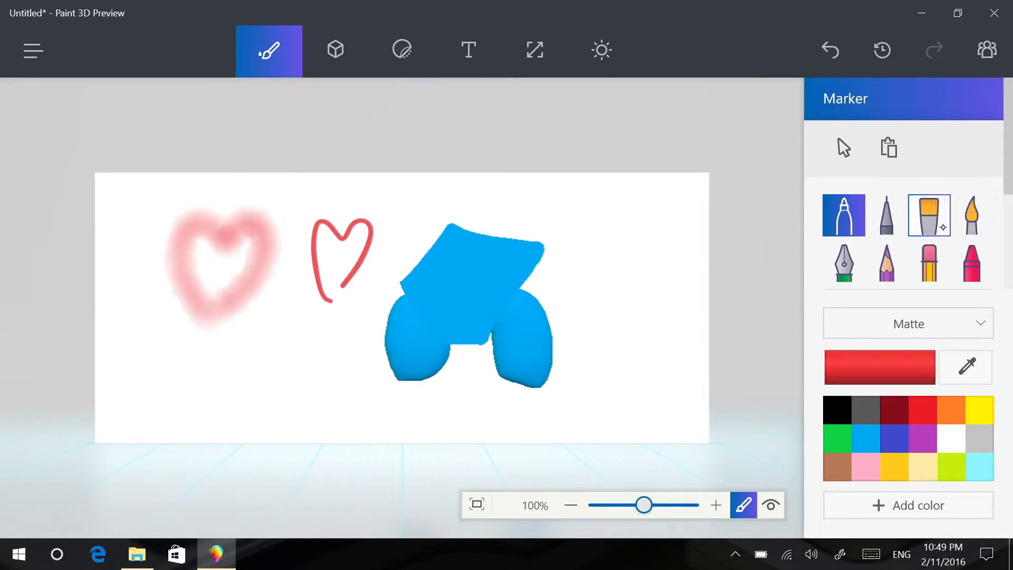
{"action": "left_click", "coordinate": [971, 215]}
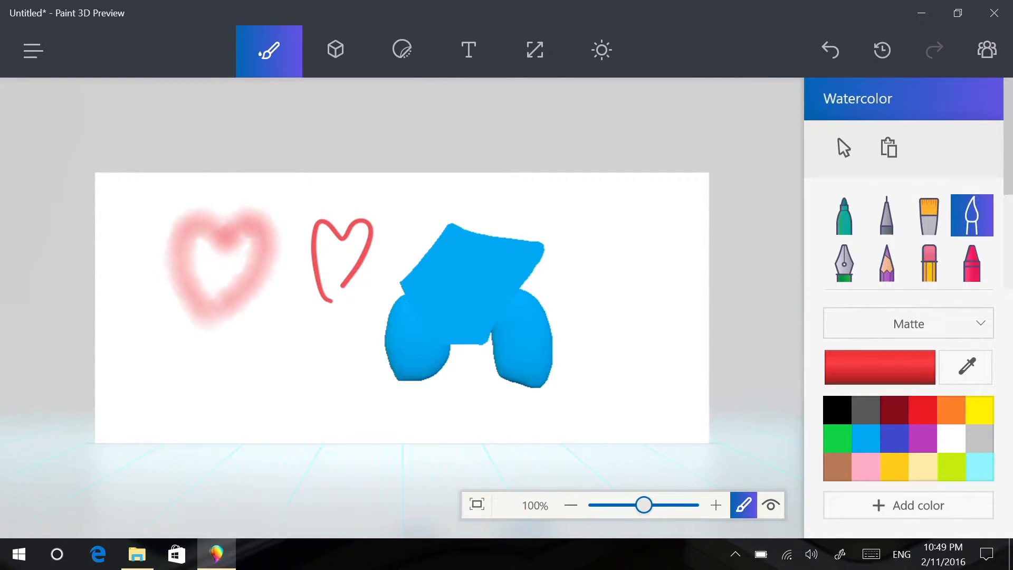
{"action": "left_click", "coordinate": [922, 411]}
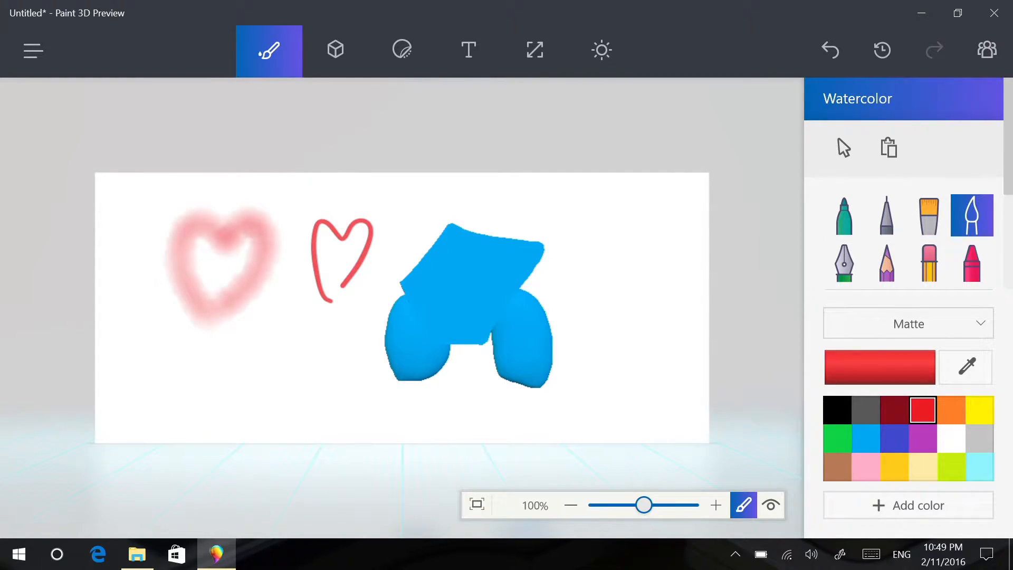
{"action": "left_click", "coordinate": [928, 215]}
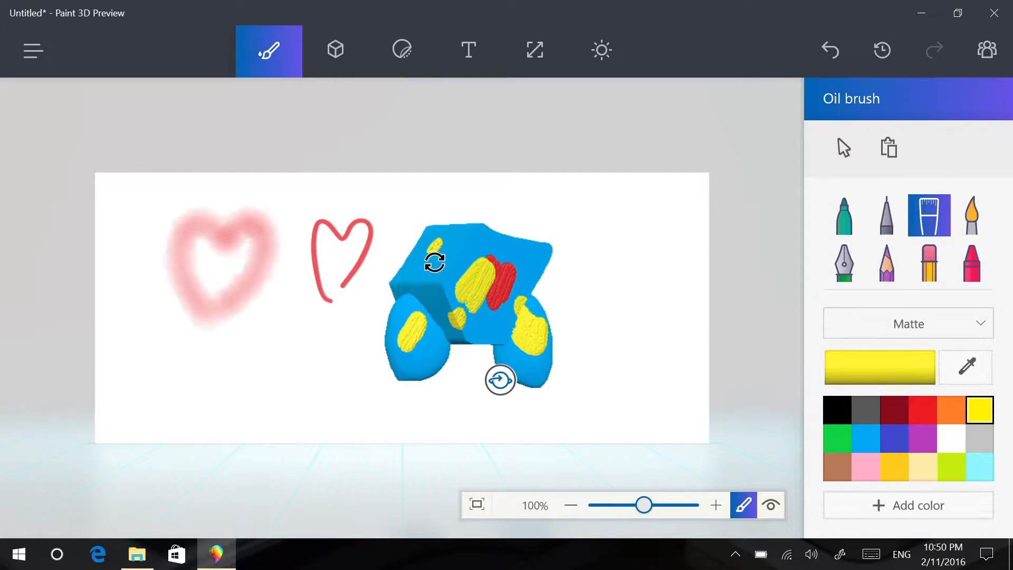
Step: Rotate the blue shape around to paint yellow and red patches on its other sides
{"action": "left_click_drag", "start_coordinate": [435, 262], "coordinate": [513, 379]}
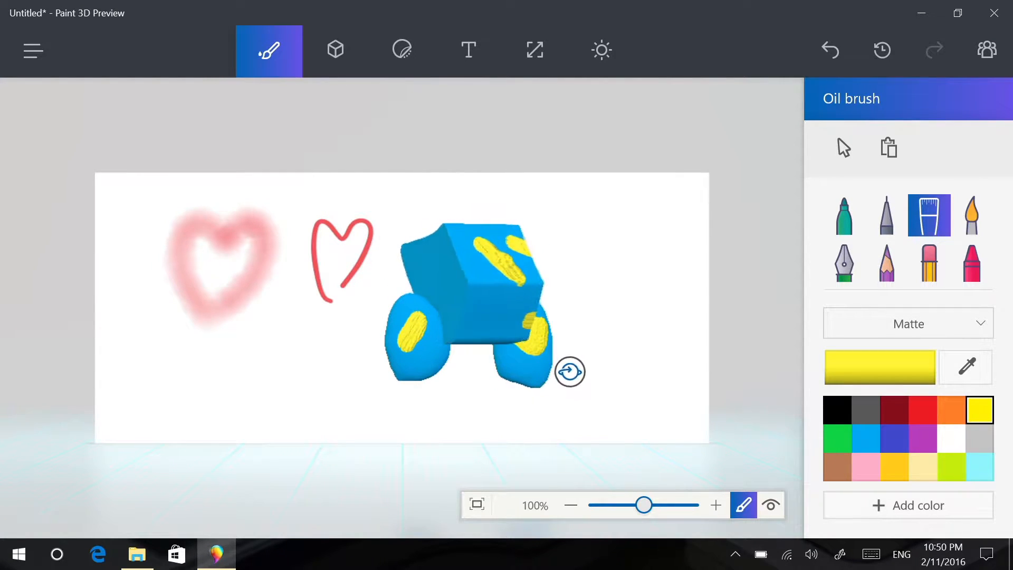
{"action": "left_click_drag", "start_coordinate": [570, 371], "coordinate": [590, 362]}
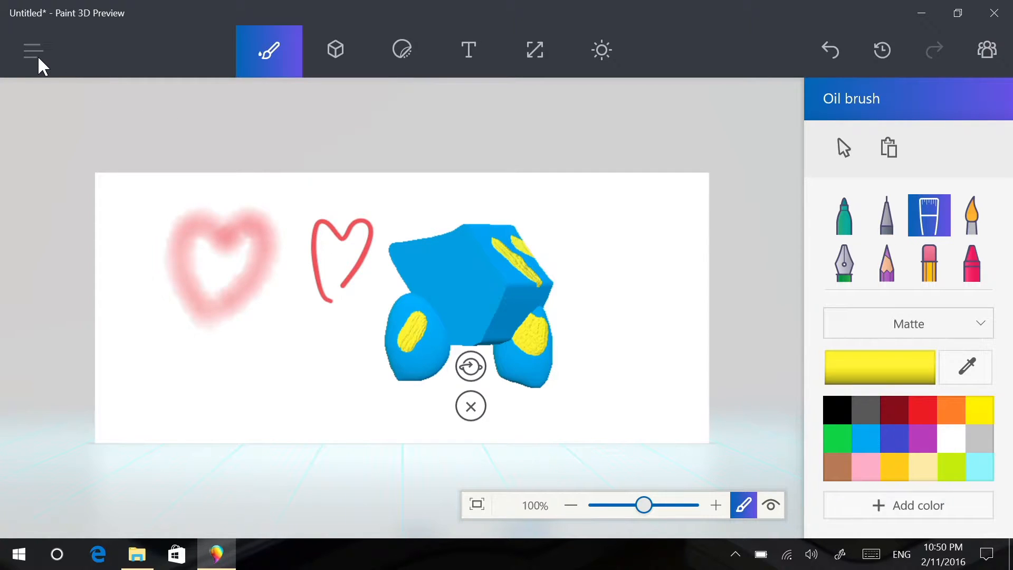
{"action": "left_click", "coordinate": [32, 51]}
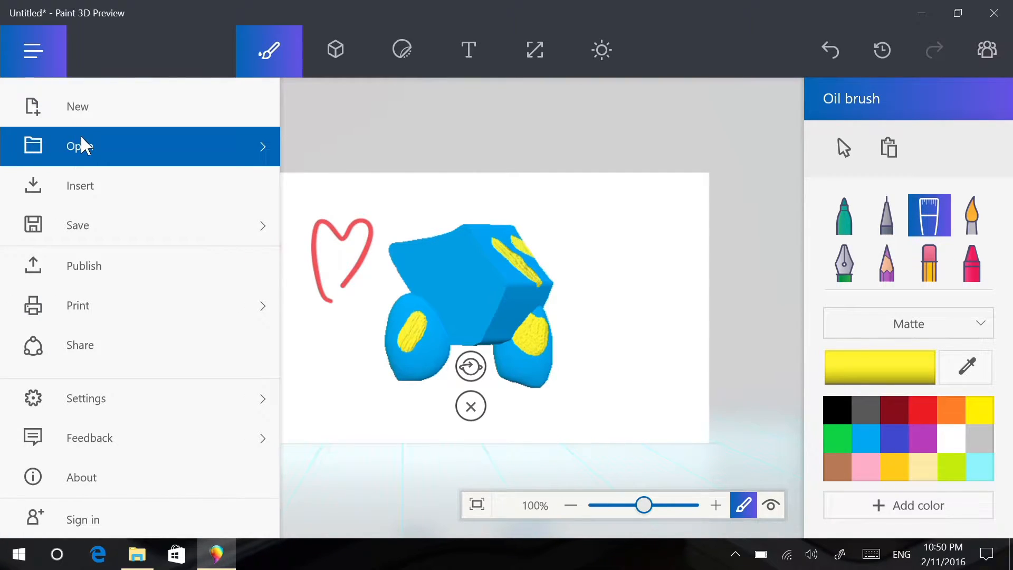
{"action": "left_click", "coordinate": [79, 146]}
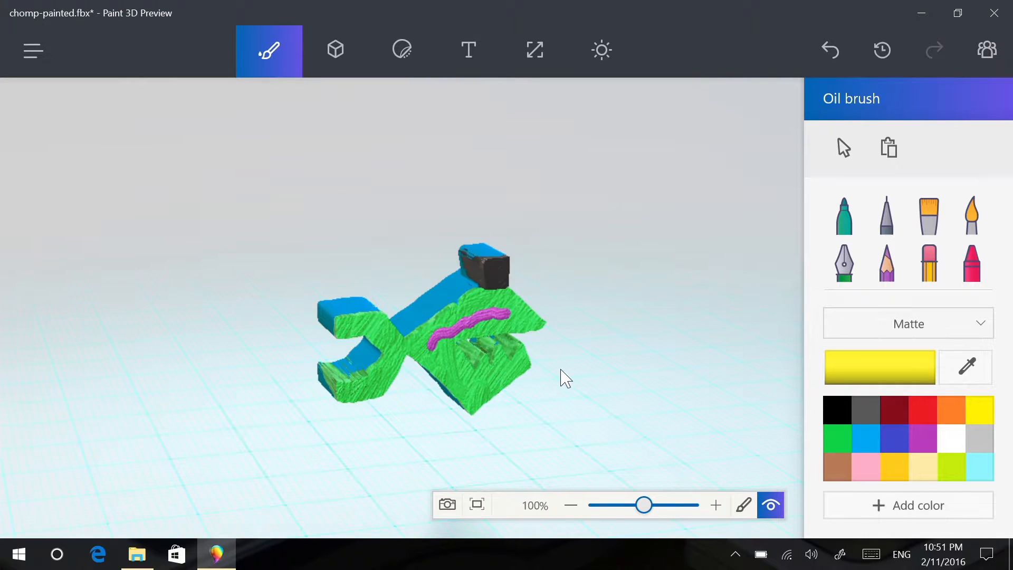
{"action": "left_click_drag", "start_coordinate": [566, 378], "coordinate": [316, 226]}
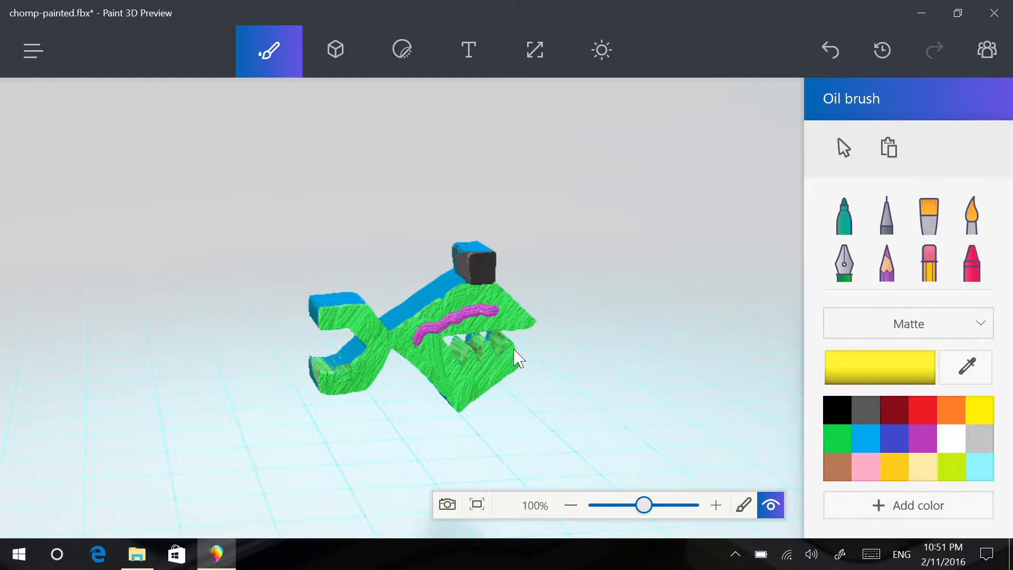
{"action": "left_click_drag", "start_coordinate": [517, 358], "coordinate": [475, 317]}
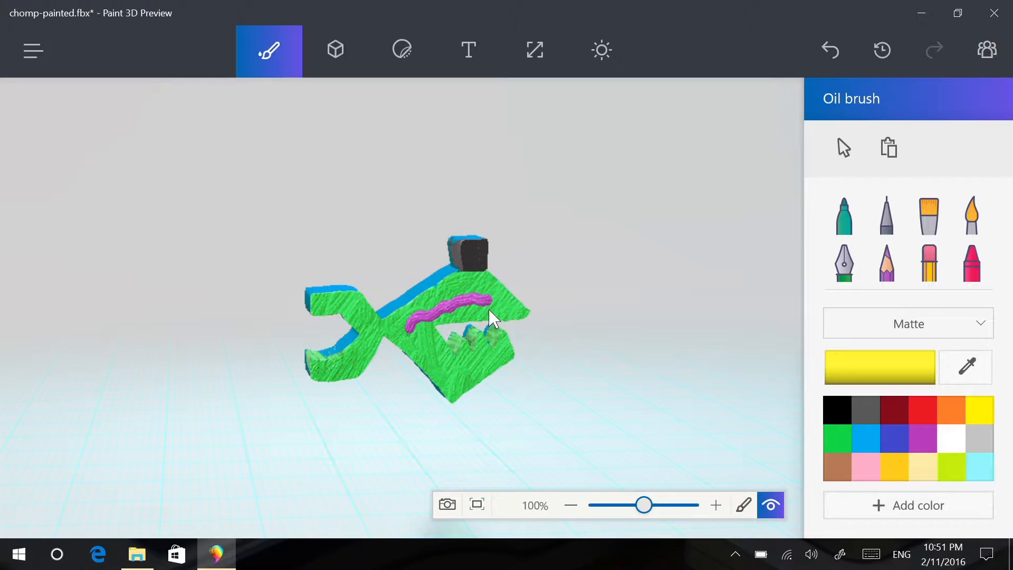
{"action": "left_click_drag", "start_coordinate": [494, 316], "coordinate": [523, 341]}
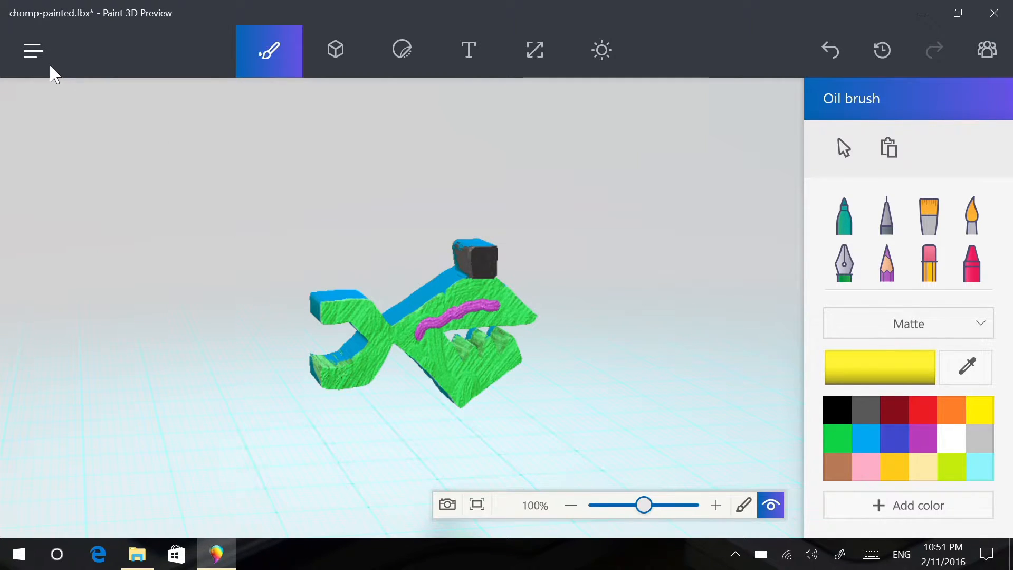
Step: Start Save as and choose the 3D - 3MF format for the export
{"action": "left_click", "coordinate": [32, 51]}
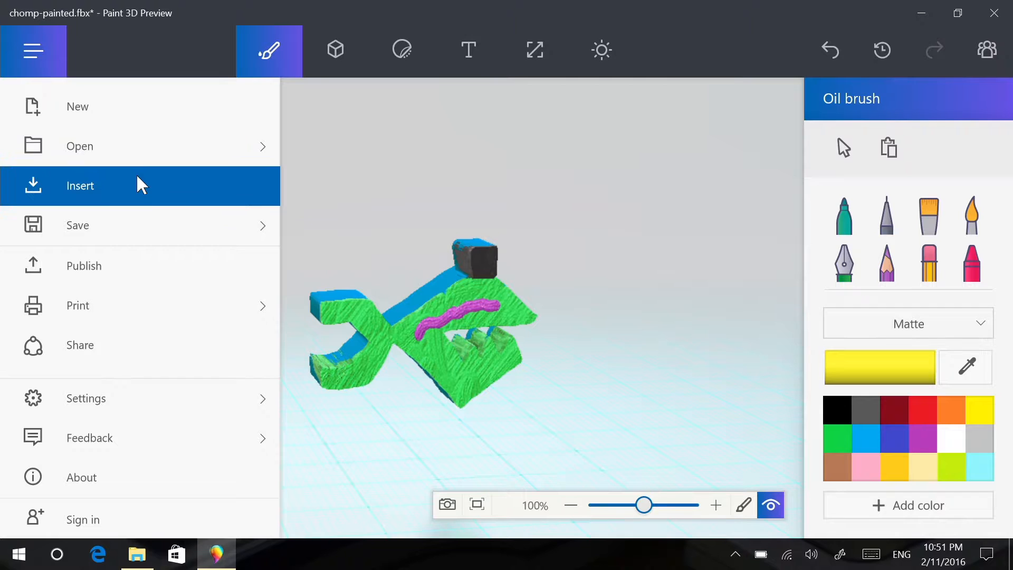
{"action": "left_click", "coordinate": [77, 225]}
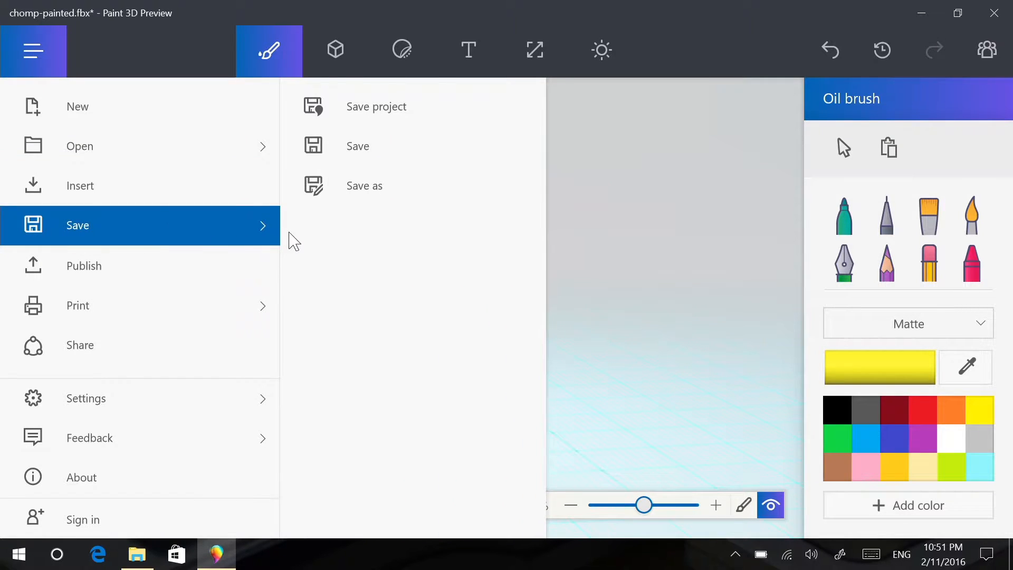
{"action": "left_click", "coordinate": [33, 50]}
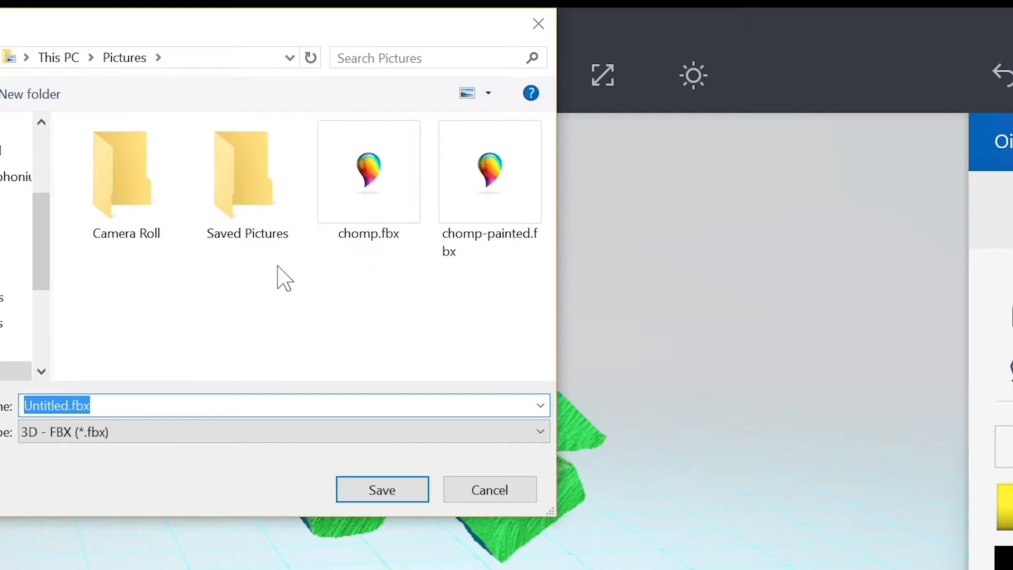
{"action": "left_click", "coordinate": [283, 431]}
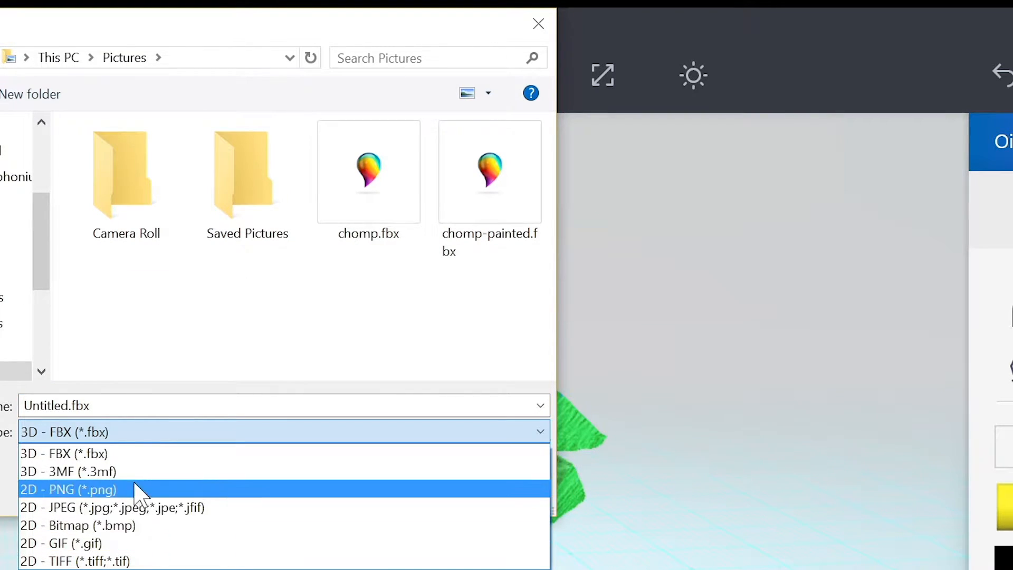
{"action": "mouse_move", "coordinate": [136, 470]}
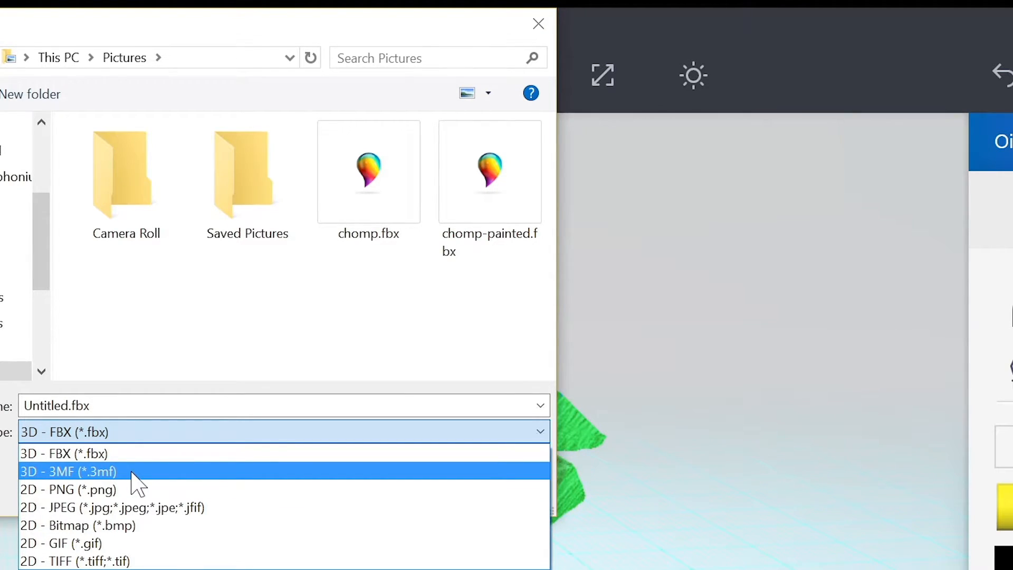
{"action": "left_click", "coordinate": [67, 471]}
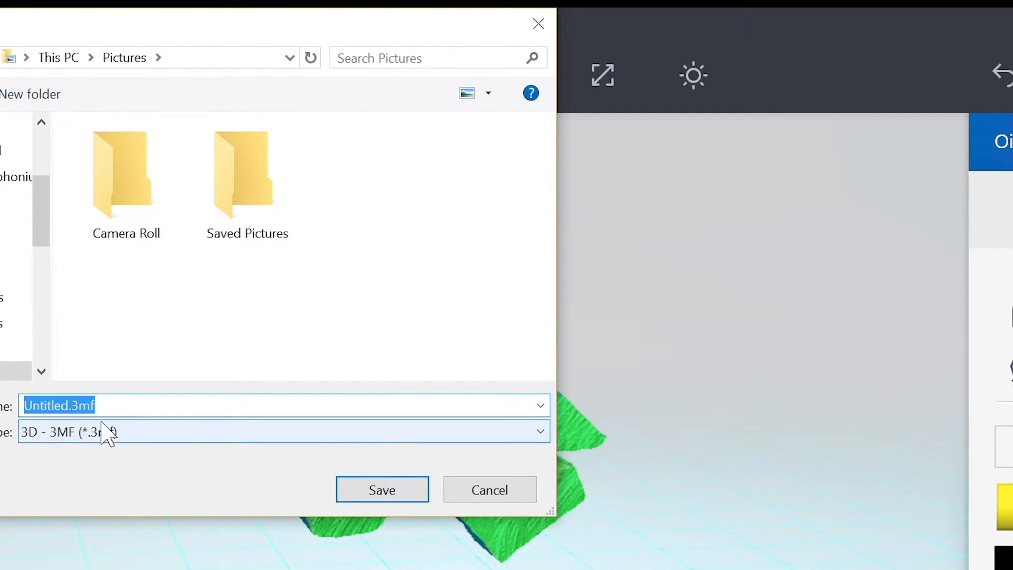
Step: Name the export chompexport and save it to Pictures
{"action": "type", "text": "c"}
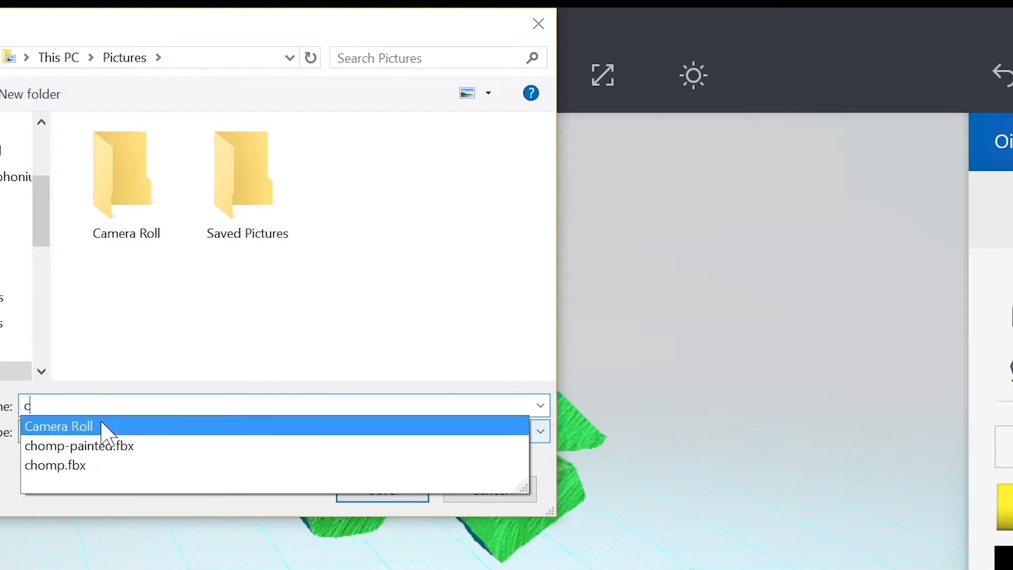
{"action": "type", "text": "homp"}
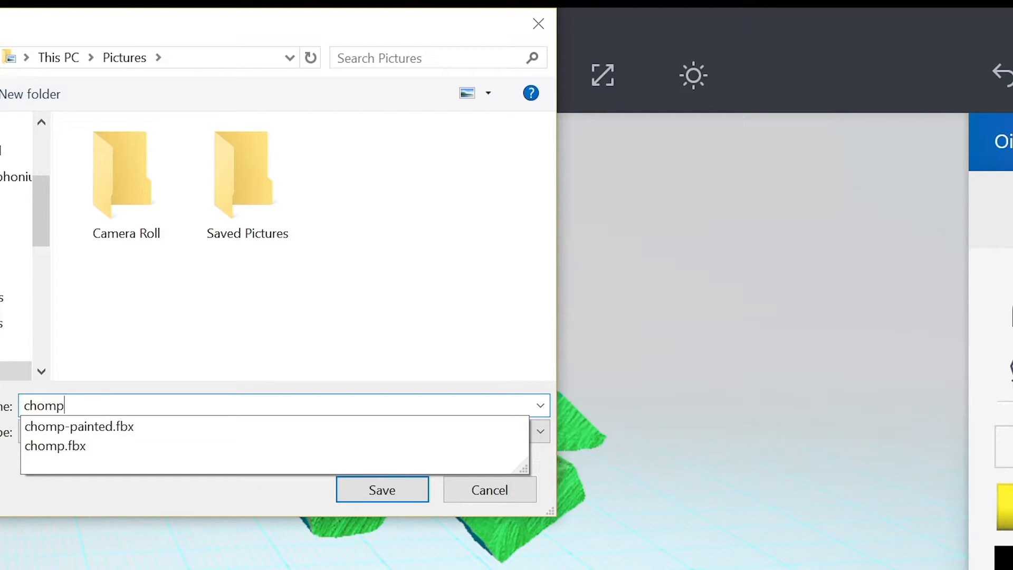
{"action": "type", "text": "export"}
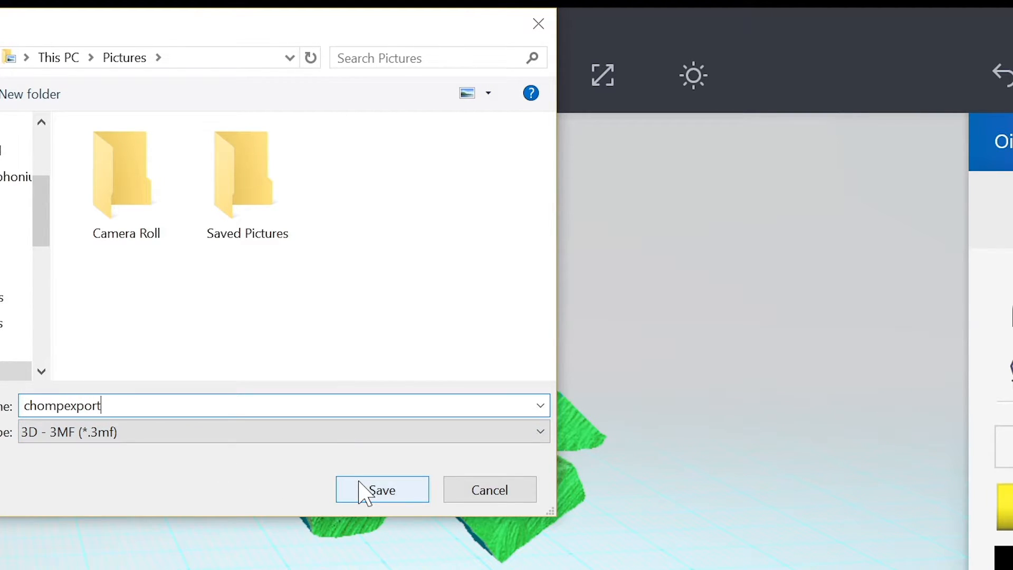
{"action": "left_click", "coordinate": [382, 489]}
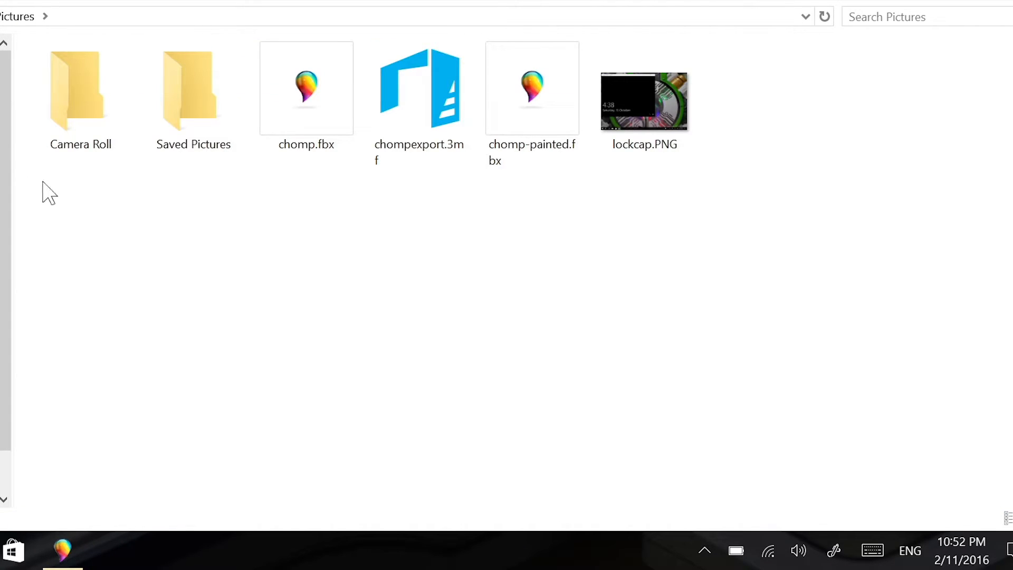
{"action": "mouse_move", "coordinate": [419, 104]}
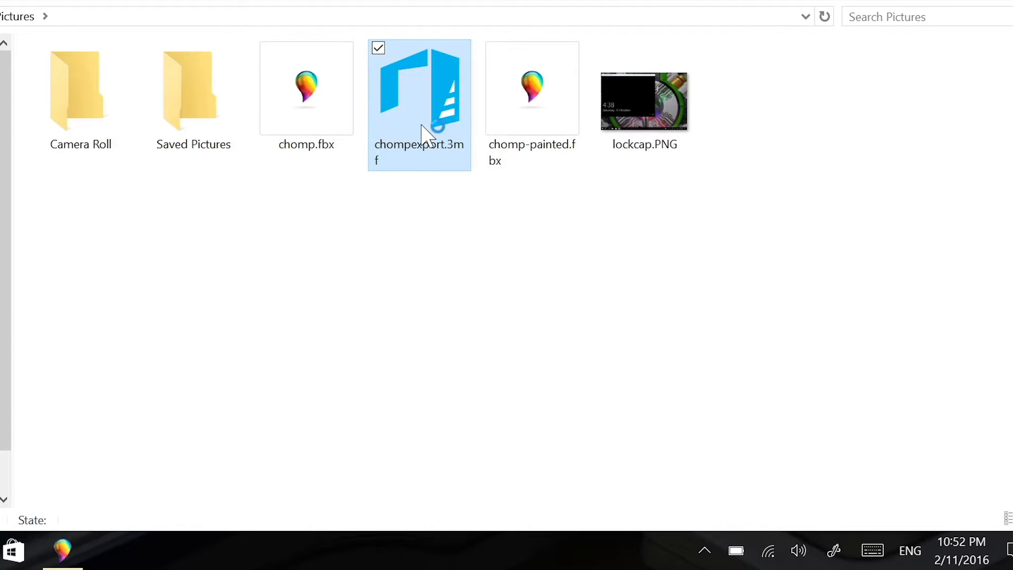
Step: Open chompexport.3mf from the Pictures folder in 3D Builder
{"action": "double_click", "coordinate": [419, 87]}
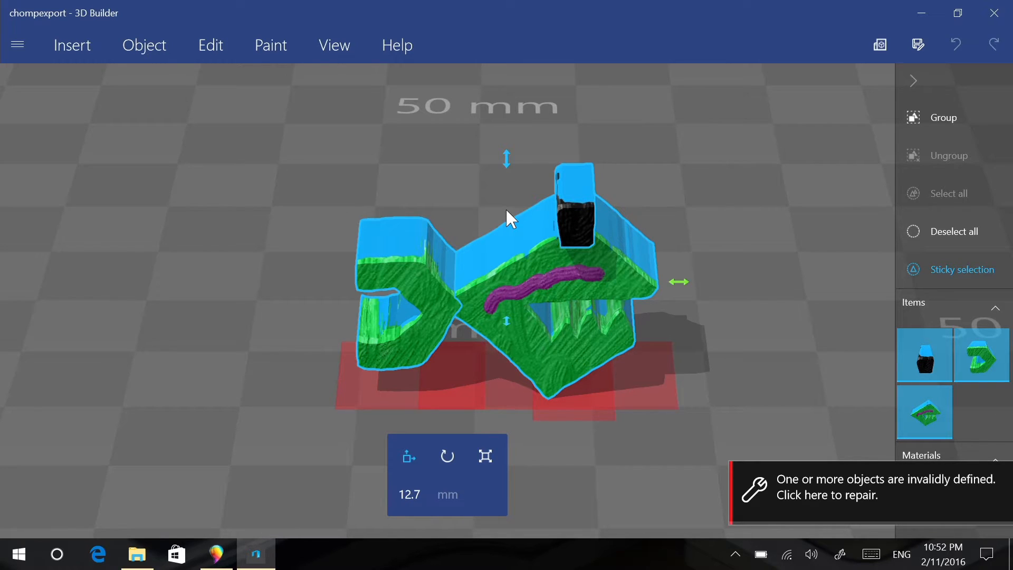
{"action": "mouse_move", "coordinate": [848, 496]}
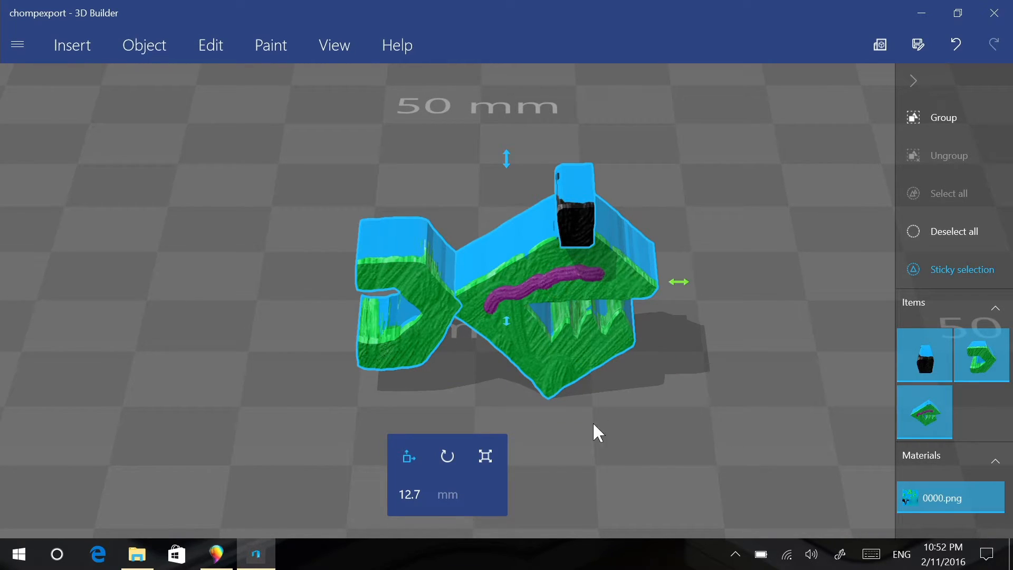
{"action": "mouse_move", "coordinate": [588, 433]}
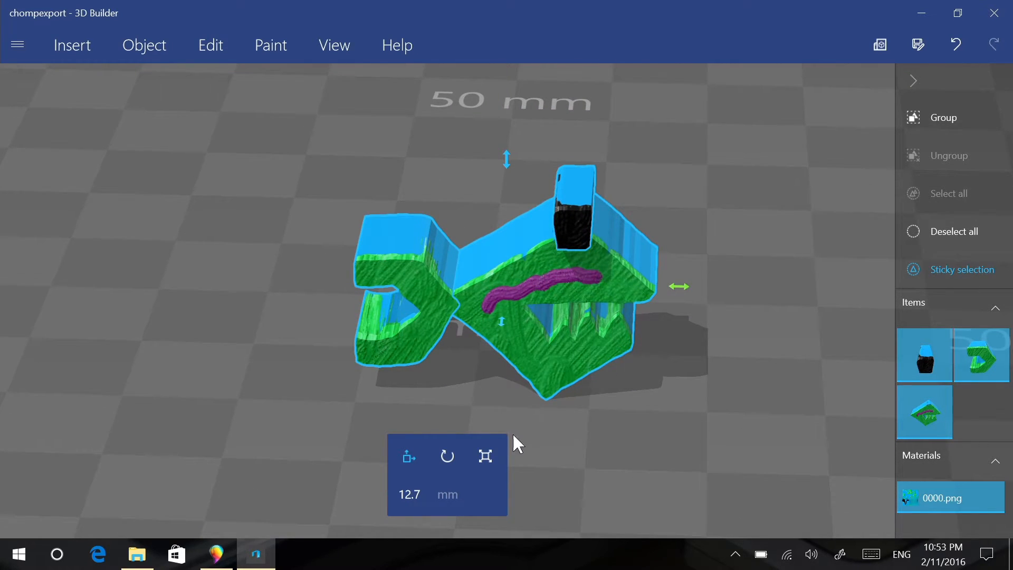
{"action": "mouse_move", "coordinate": [485, 457]}
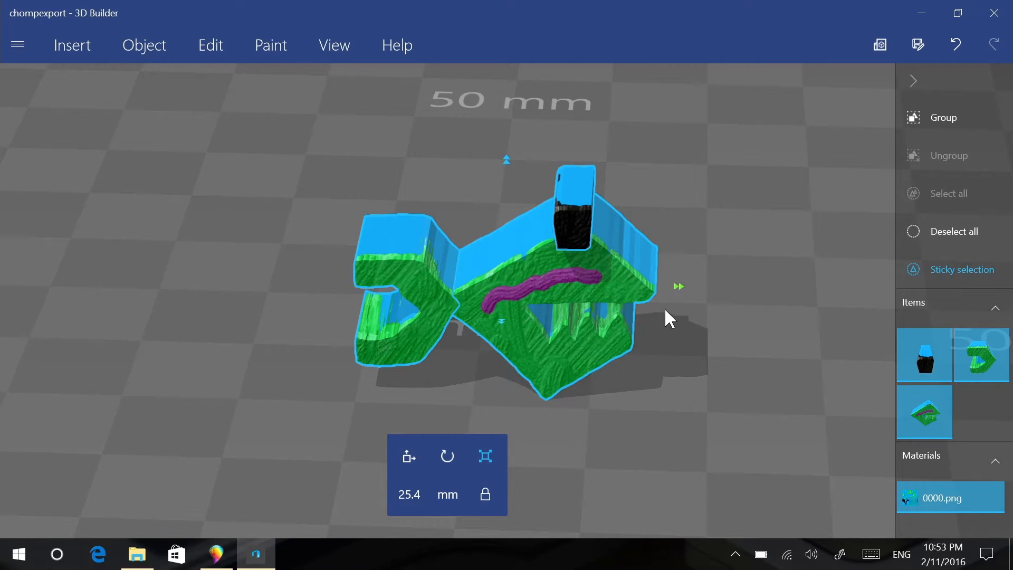
Step: Scale the fish model up to about 30.49 mm using the scale handle
{"action": "left_click_drag", "start_coordinate": [678, 286], "coordinate": [739, 268]}
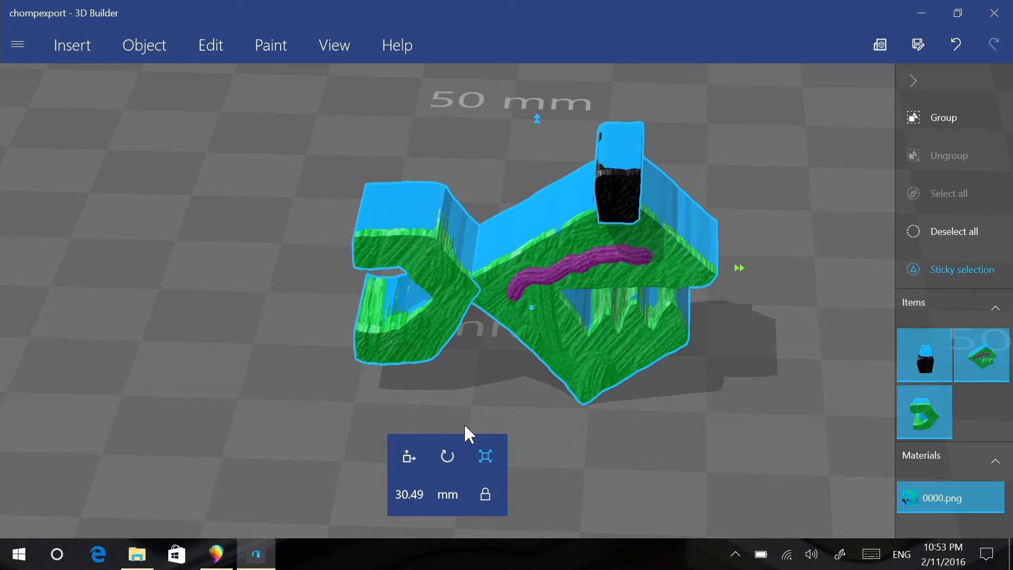
{"action": "left_click", "coordinate": [446, 456]}
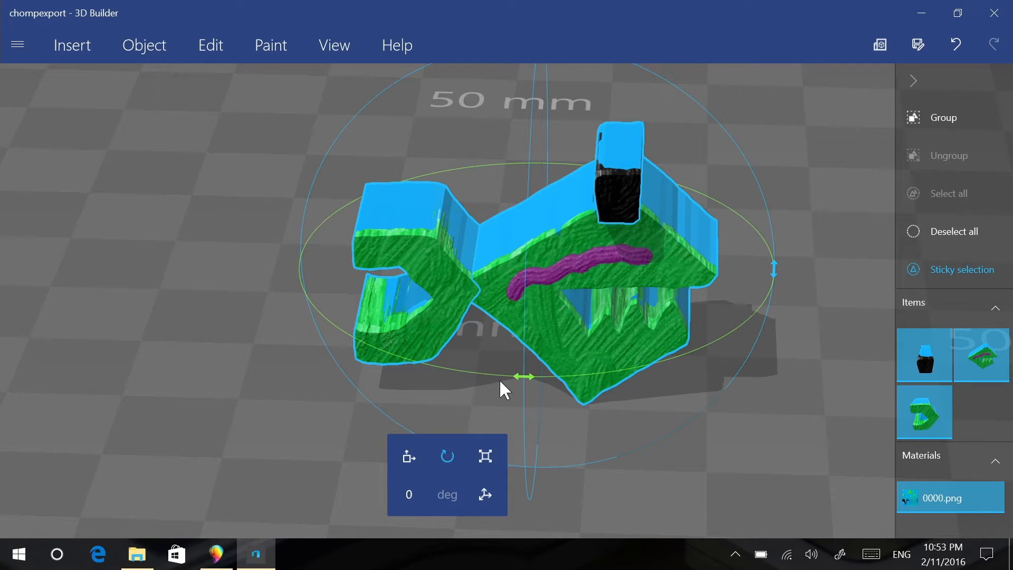
{"action": "mouse_move", "coordinate": [527, 307]}
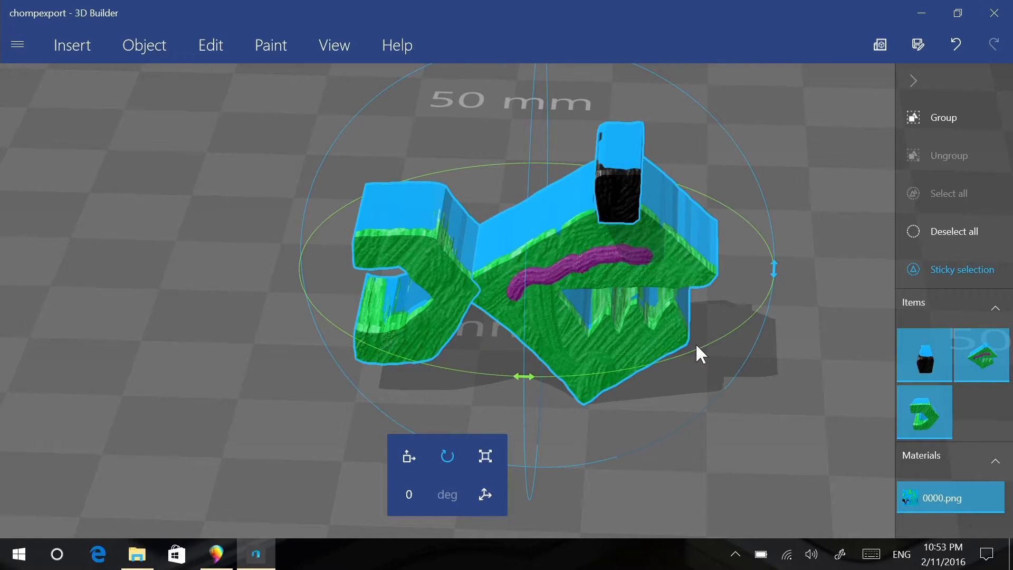
{"action": "mouse_move", "coordinate": [529, 356]}
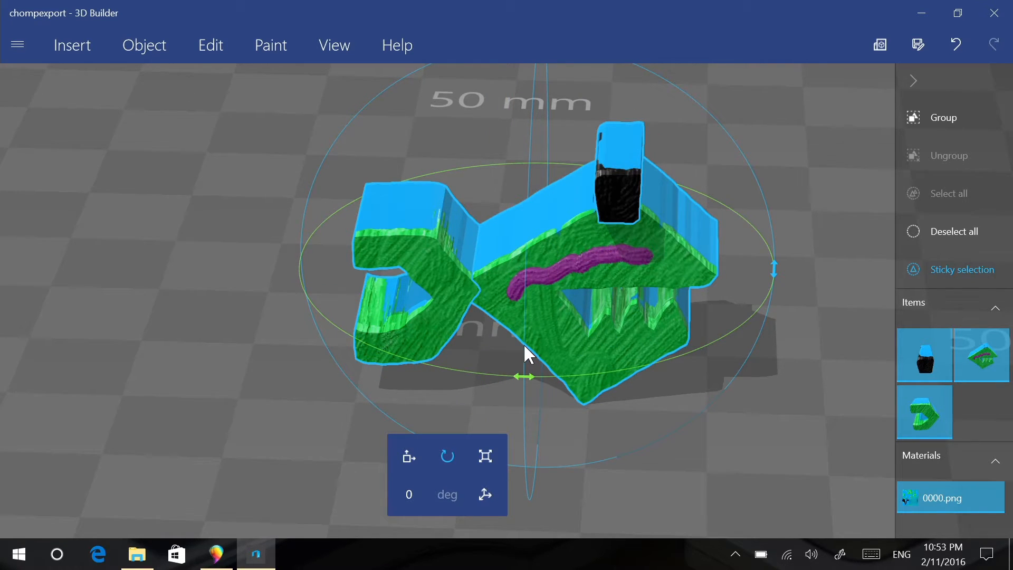
{"action": "mouse_move", "coordinate": [484, 226]}
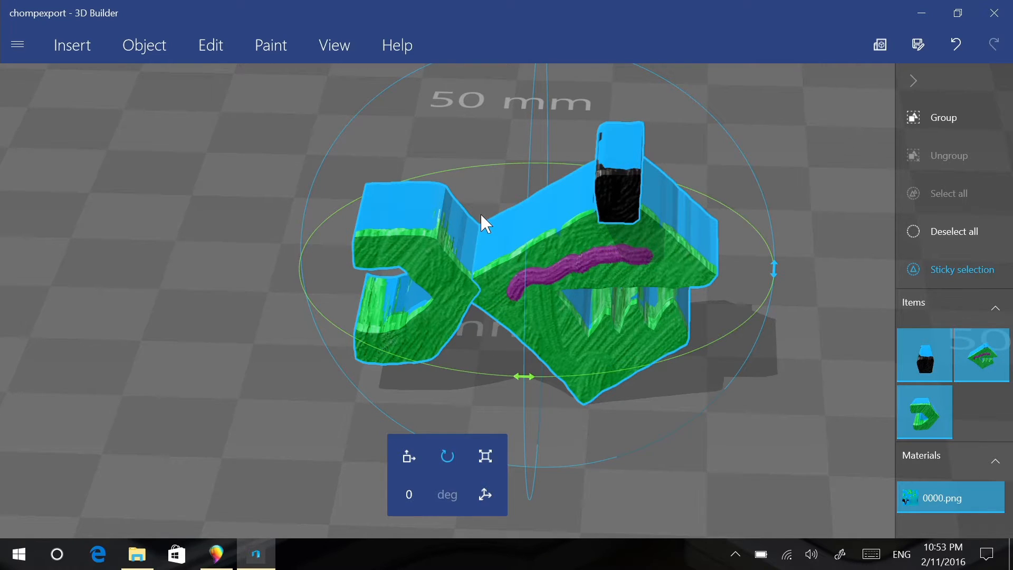
{"action": "mouse_move", "coordinate": [587, 267]}
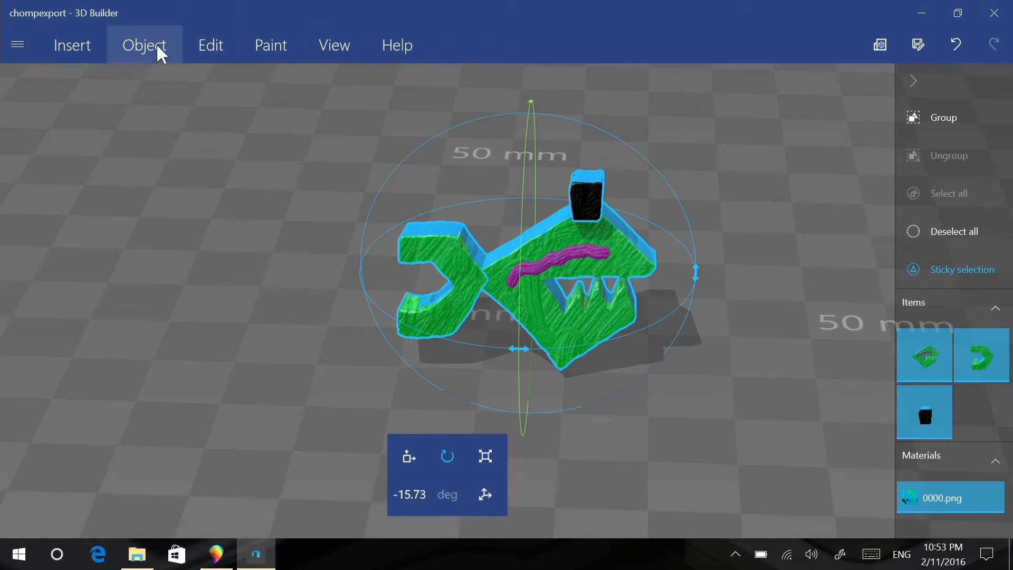
Step: Rotate the fish by -70 degrees using the Object arrangement tools
{"action": "left_click", "coordinate": [144, 44]}
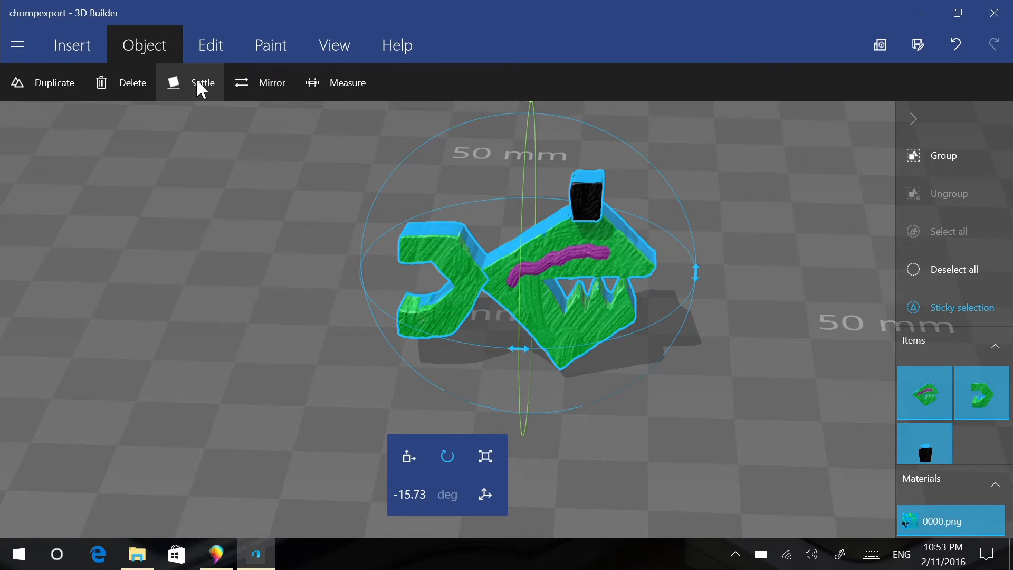
{"action": "left_click", "coordinate": [202, 83]}
{"action": "type", "text": "-"}
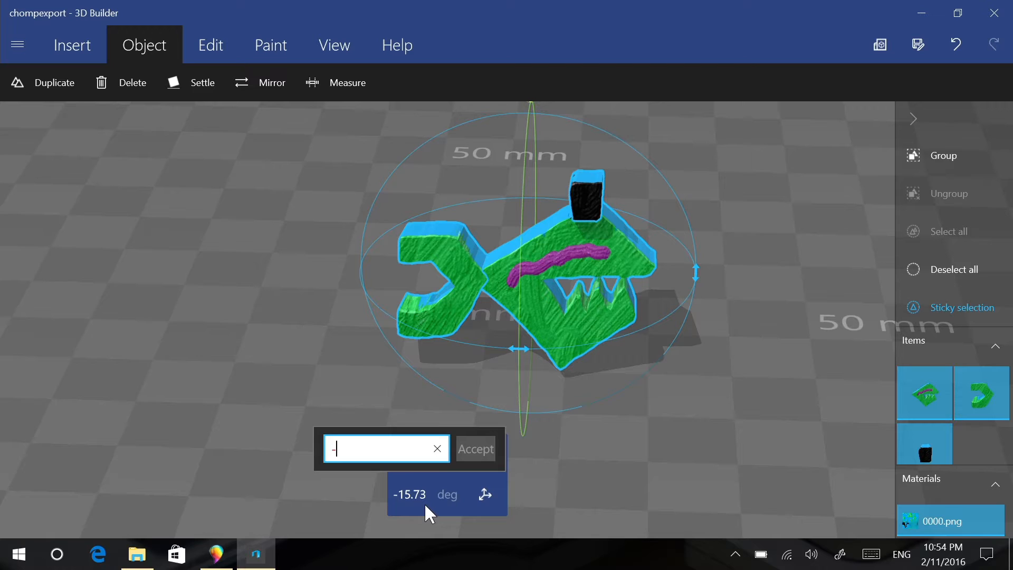
{"action": "left_click", "coordinate": [475, 449]}
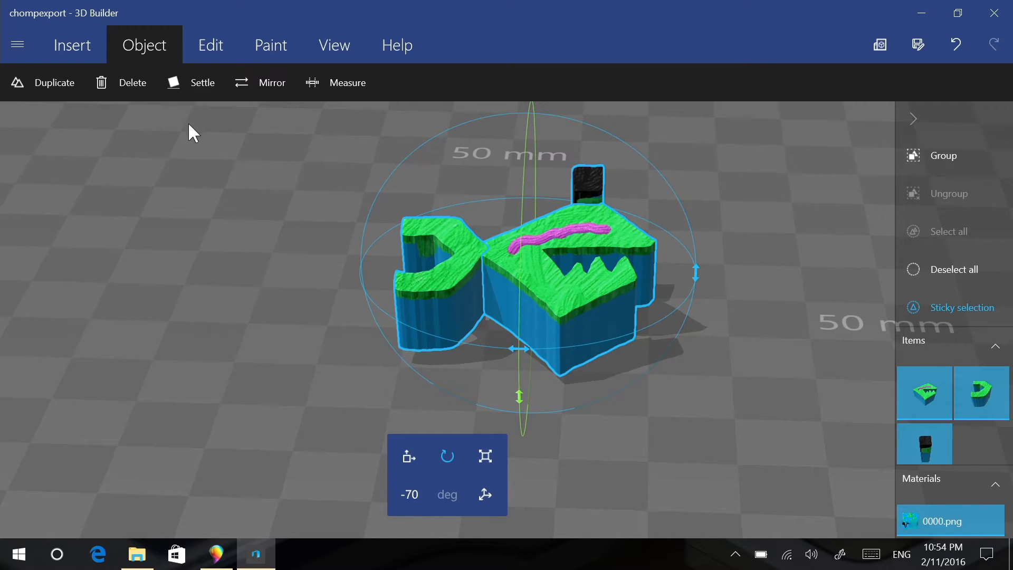
Step: Settle the fish flat on the build platform, painted side up, and confirm
{"action": "left_click", "coordinate": [202, 83]}
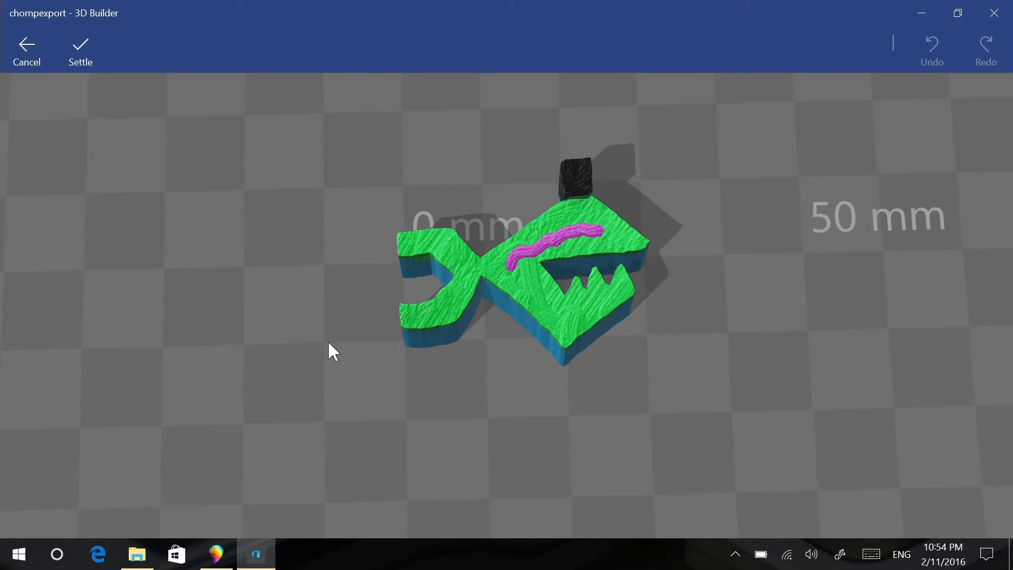
{"action": "left_click", "coordinate": [80, 51]}
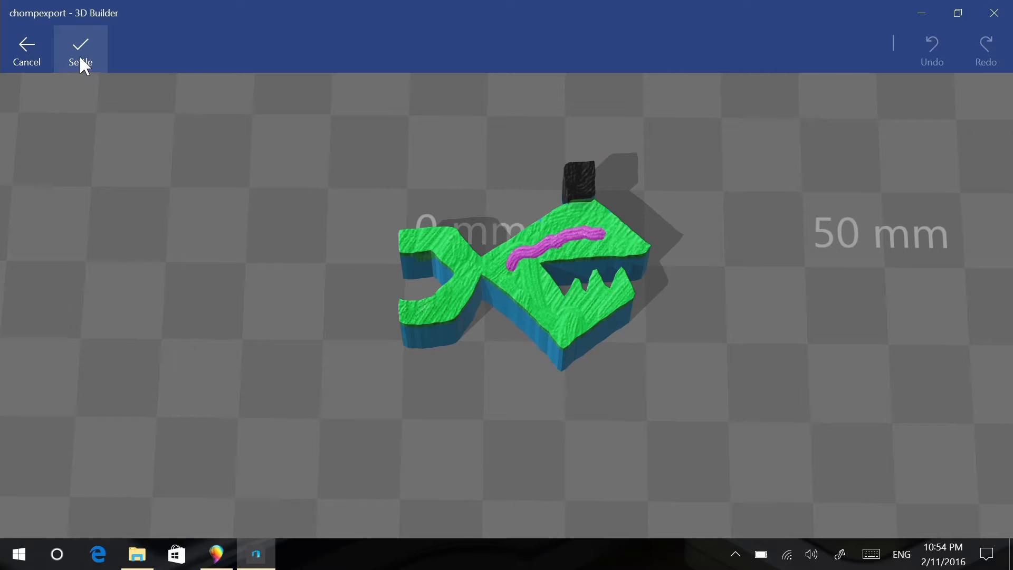
{"action": "left_click", "coordinate": [81, 50]}
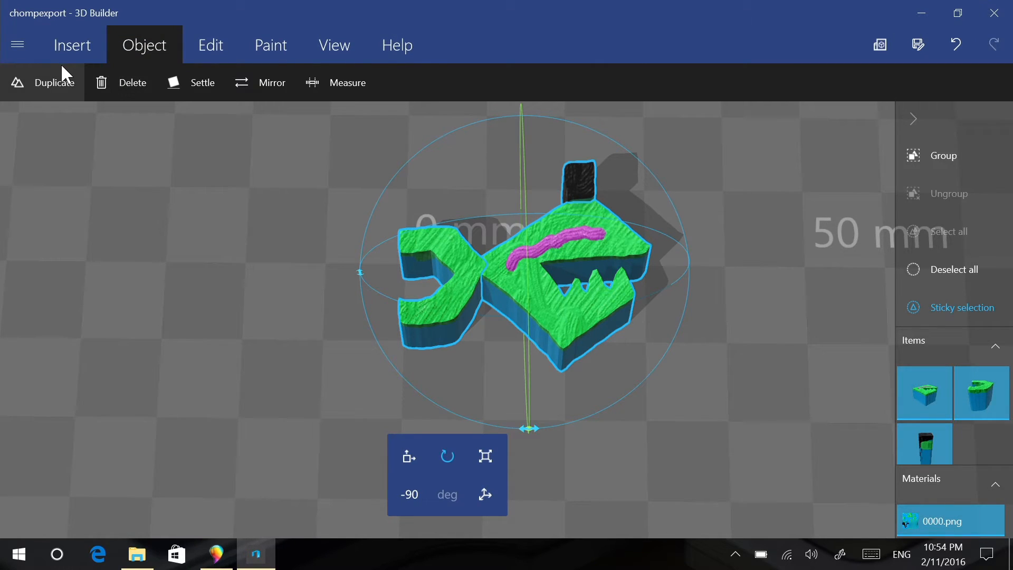
Step: Save the model as chompexport.stl, accepting the STL information-loss warning
{"action": "left_click", "coordinate": [18, 45]}
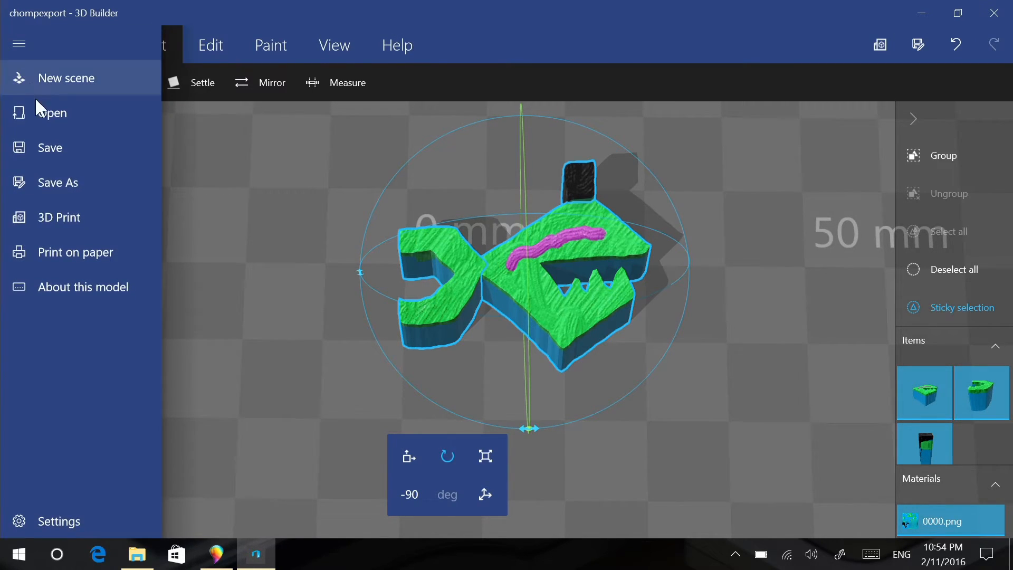
{"action": "mouse_move", "coordinate": [71, 188]}
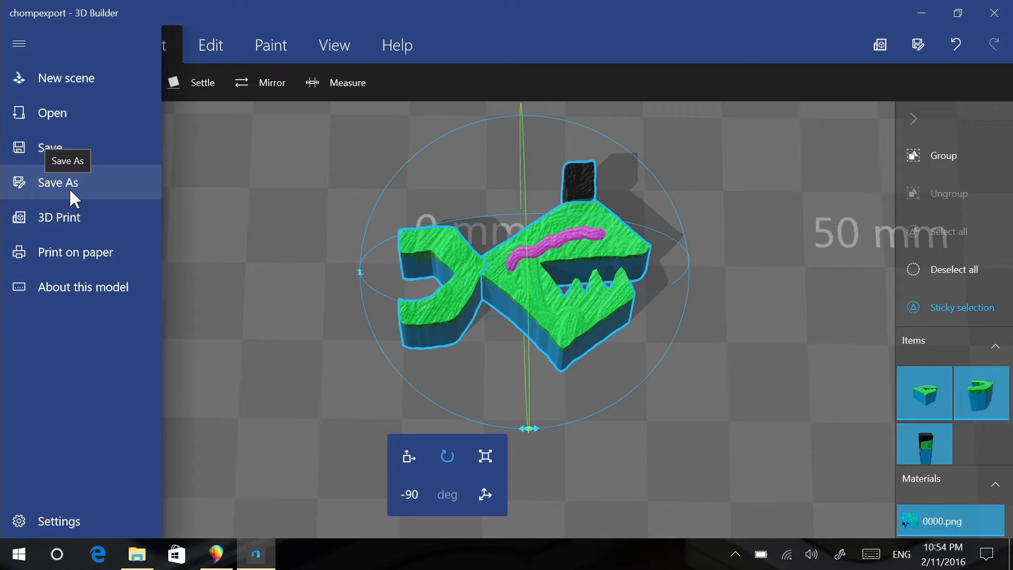
{"action": "left_click", "coordinate": [57, 183]}
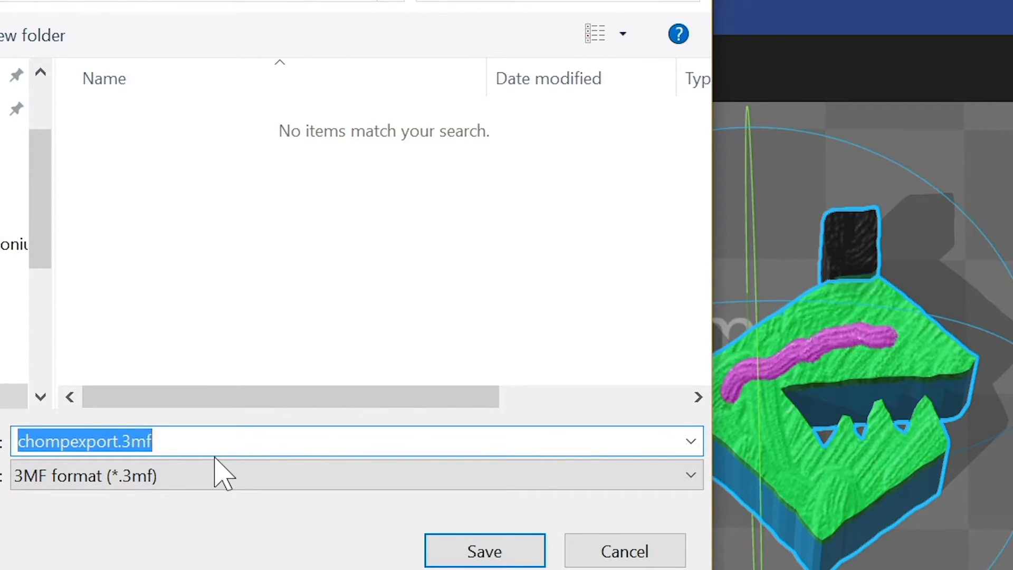
{"action": "left_click", "coordinate": [356, 476]}
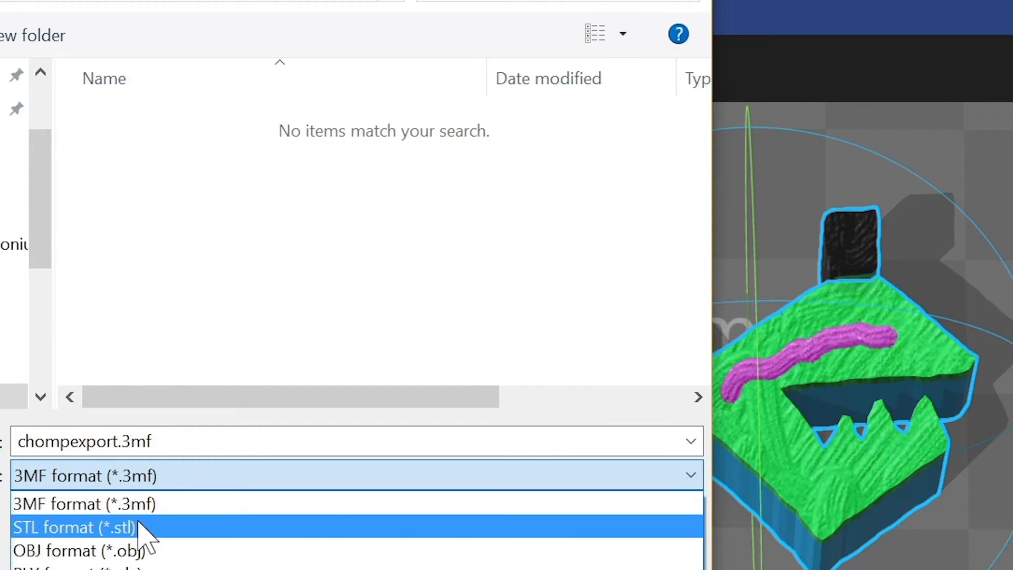
{"action": "left_click", "coordinate": [74, 527]}
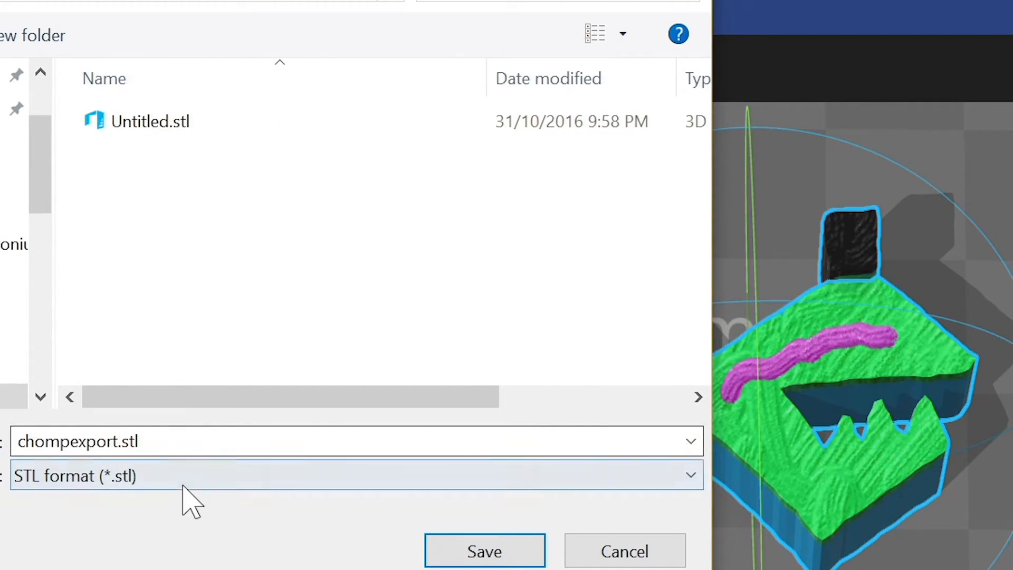
{"action": "left_click", "coordinate": [485, 550]}
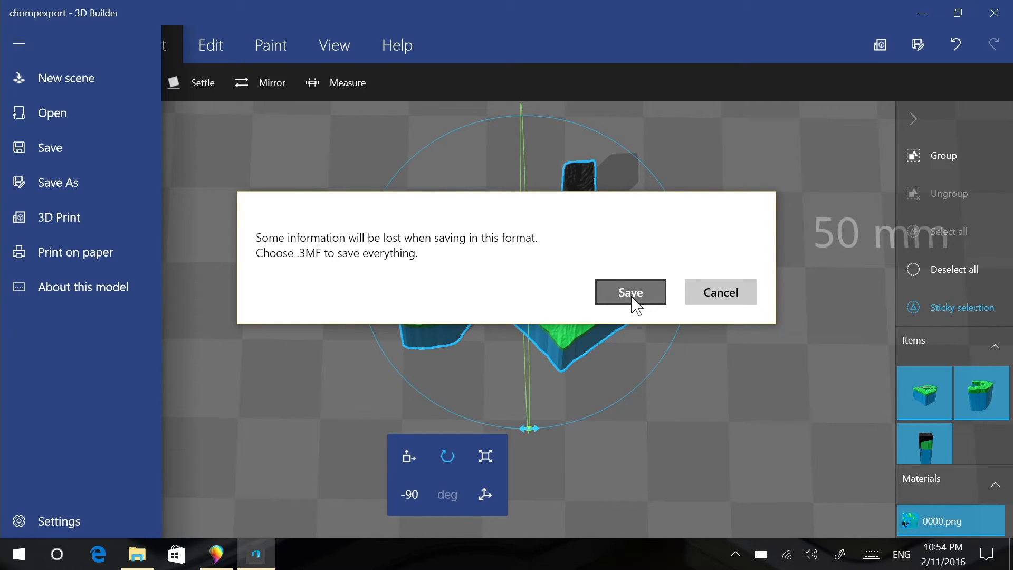
{"action": "left_click", "coordinate": [630, 292]}
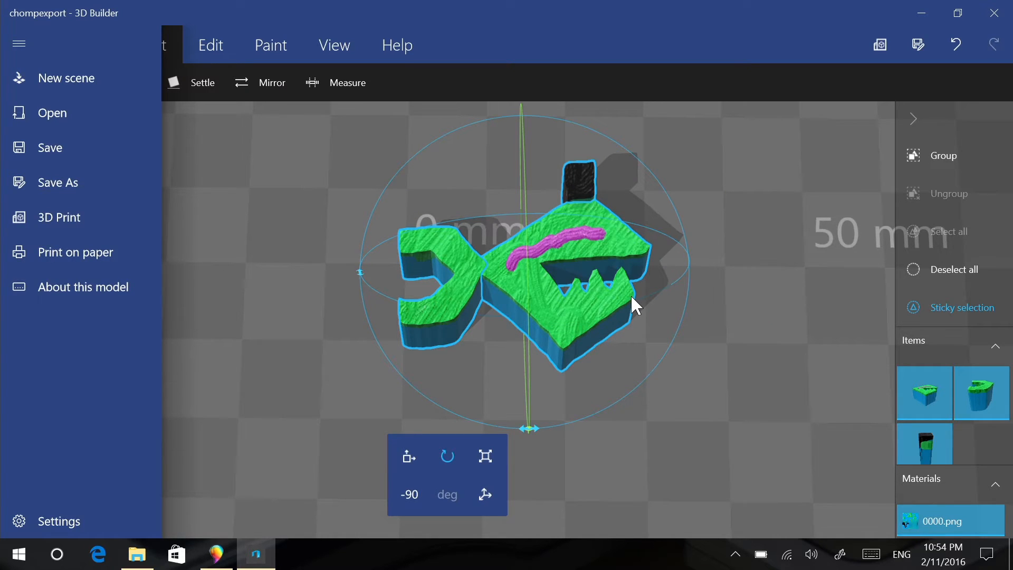
{"action": "mouse_move", "coordinate": [329, 465]}
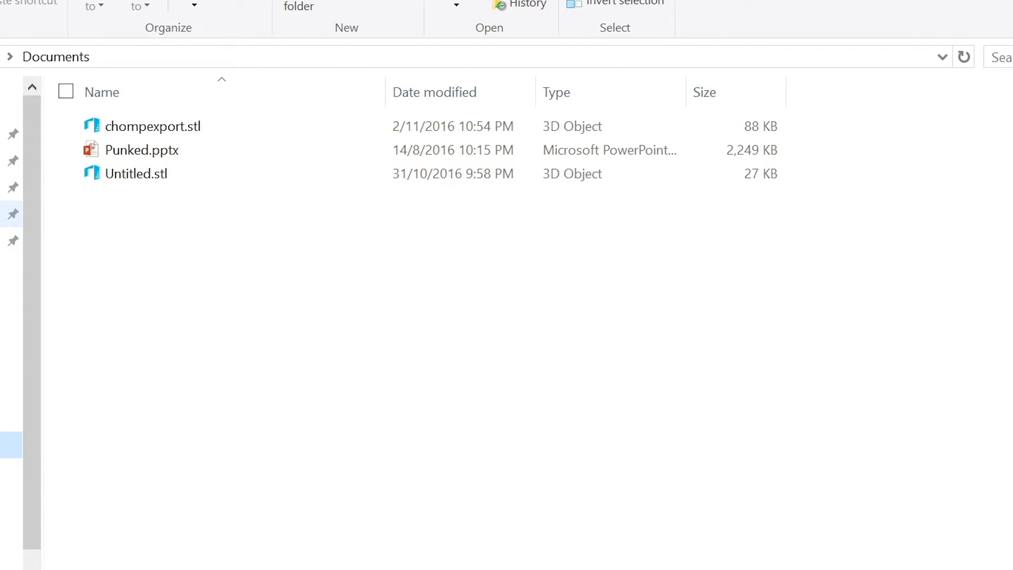
Step: Open chompexport.stl from the Documents folder in 3D Builder
{"action": "left_click", "coordinate": [154, 125]}
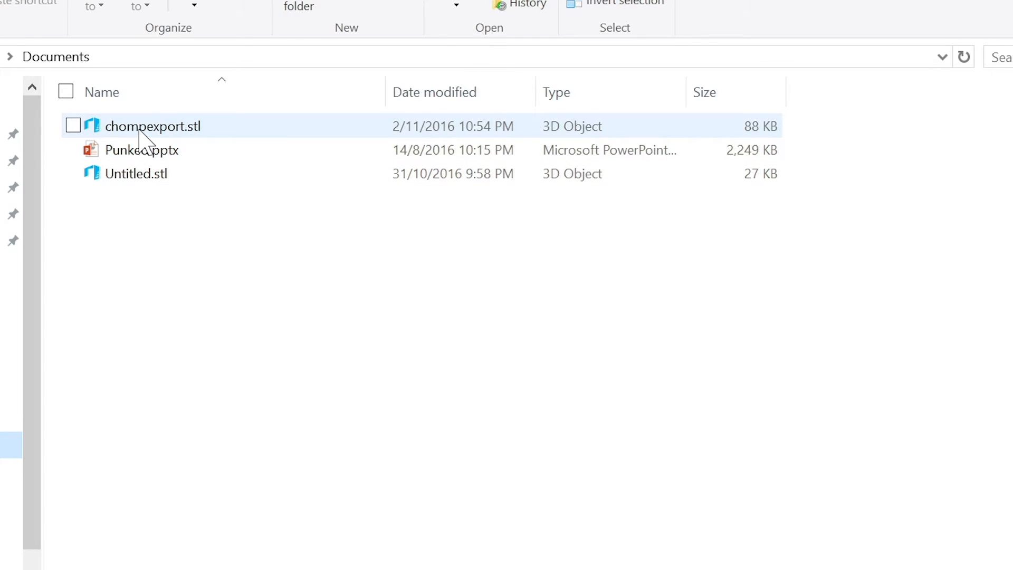
{"action": "double_click", "coordinate": [154, 126]}
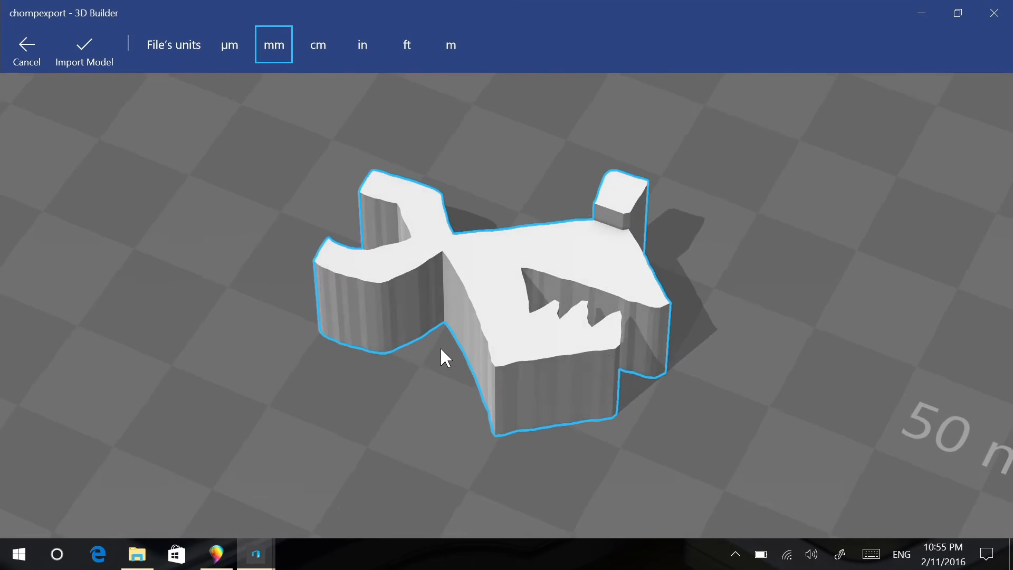
Step: Inspect the grey fish preview and import it into the scene in millimetres
{"action": "left_click_drag", "start_coordinate": [445, 358], "coordinate": [649, 365]}
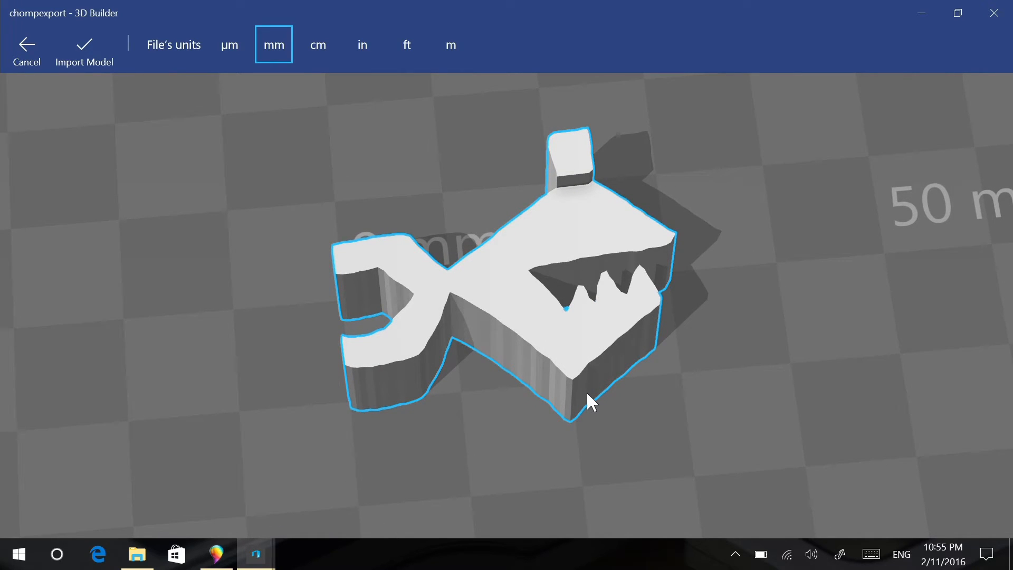
{"action": "mouse_move", "coordinate": [349, 217]}
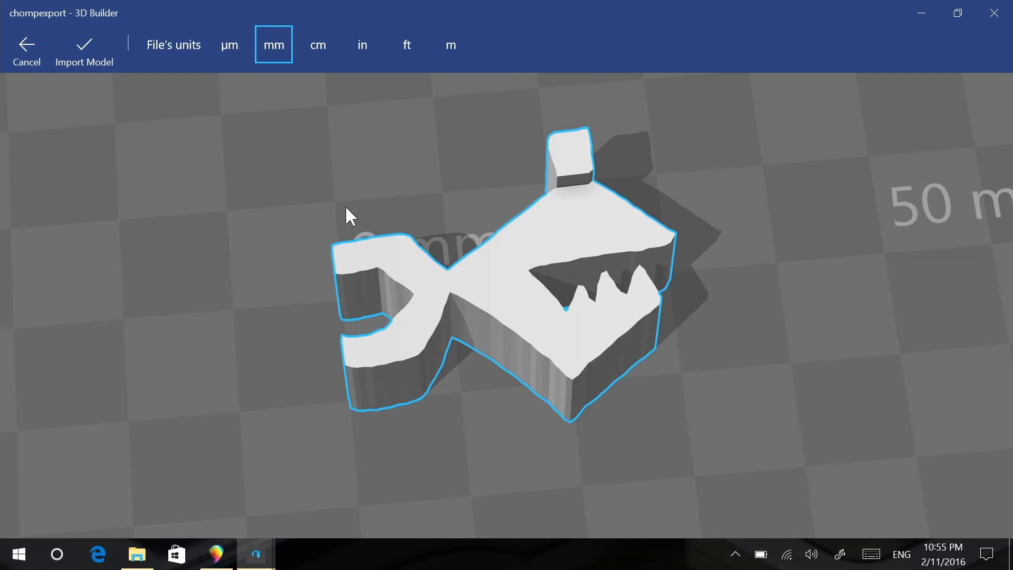
{"action": "mouse_move", "coordinate": [110, 64]}
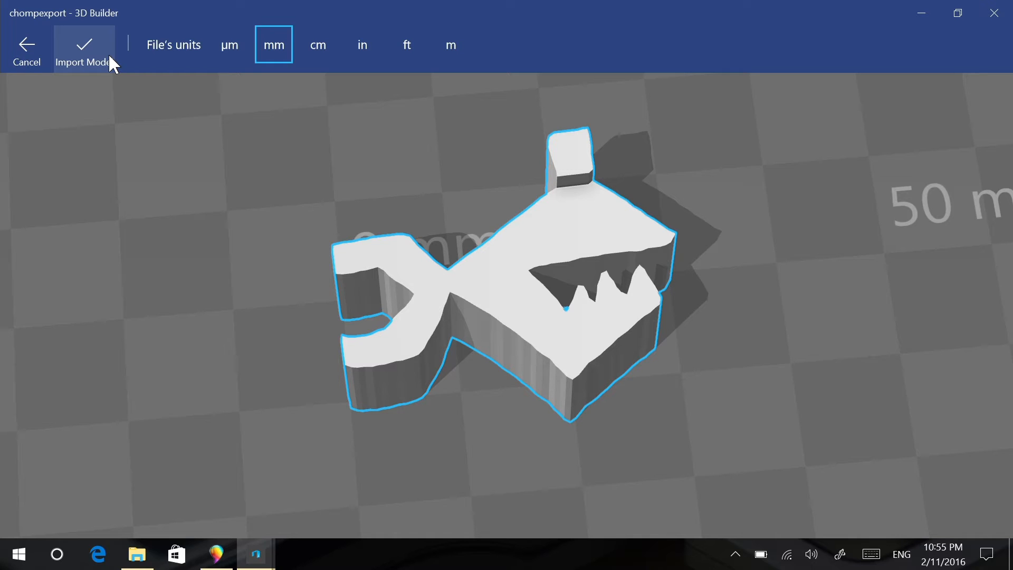
{"action": "left_click", "coordinate": [84, 44]}
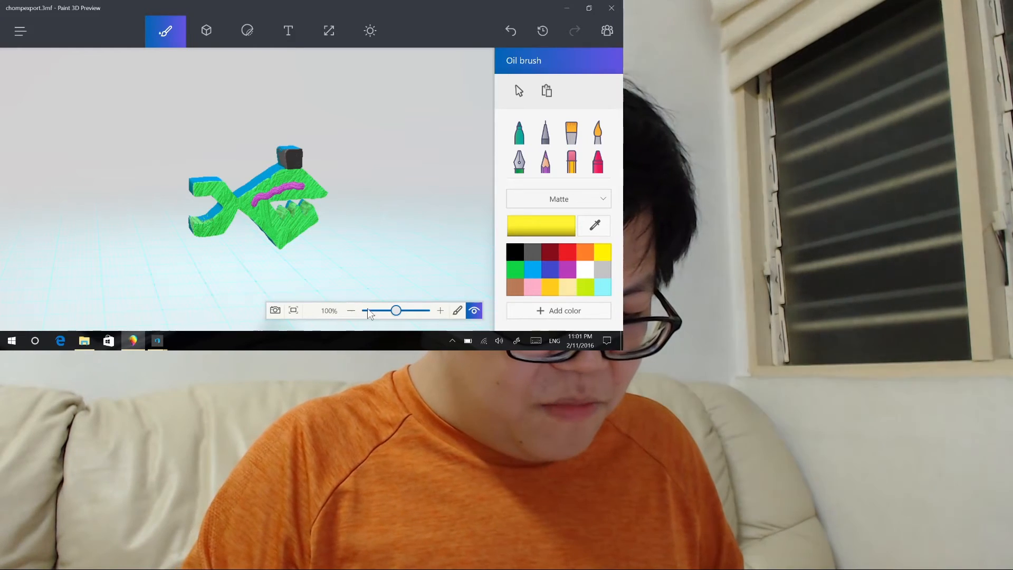
{"action": "mouse_move", "coordinate": [365, 274]}
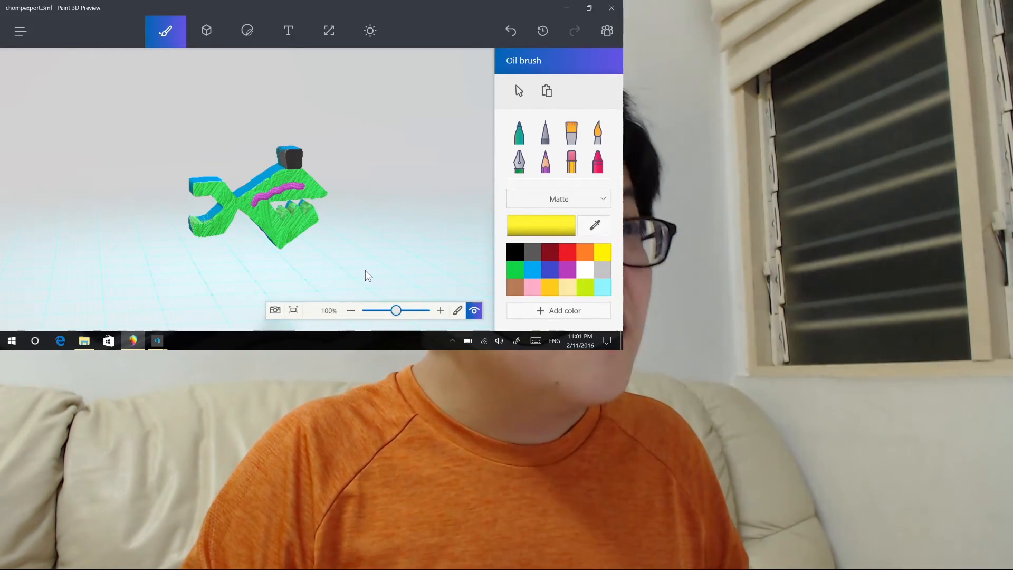
{"action": "left_click_drag", "start_coordinate": [365, 274], "coordinate": [220, 271]}
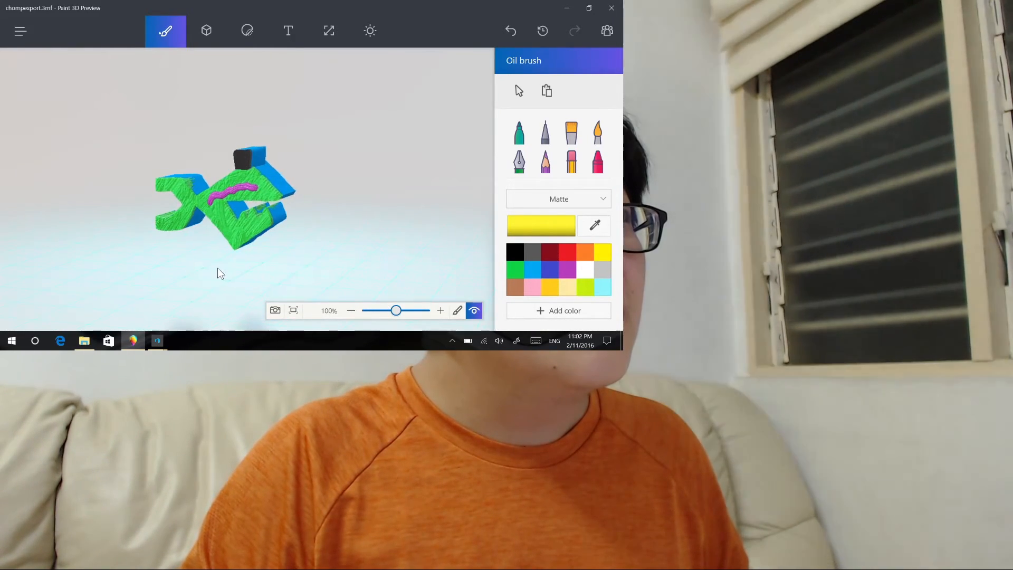